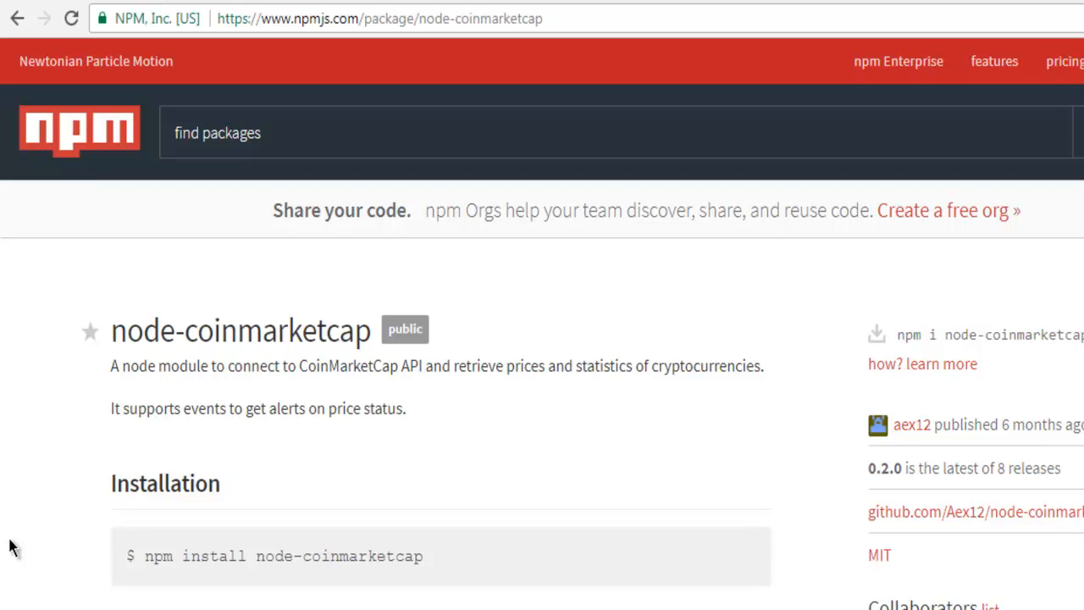
{"action": "mouse_move", "coordinate": [146, 347]}
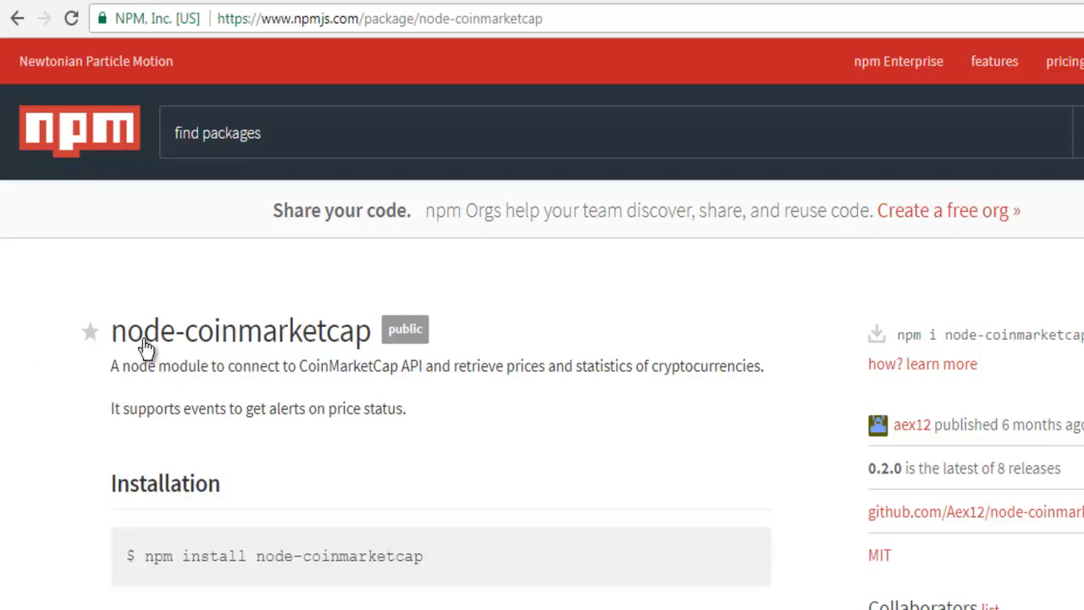
{"action": "mouse_move", "coordinate": [305, 340]}
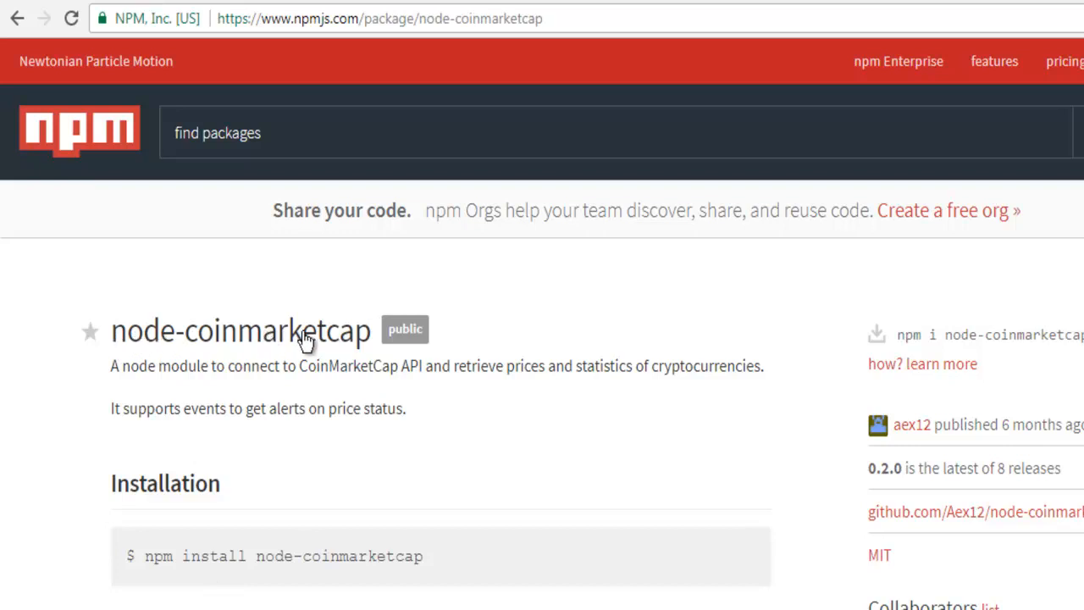
{"action": "mouse_move", "coordinate": [308, 464]}
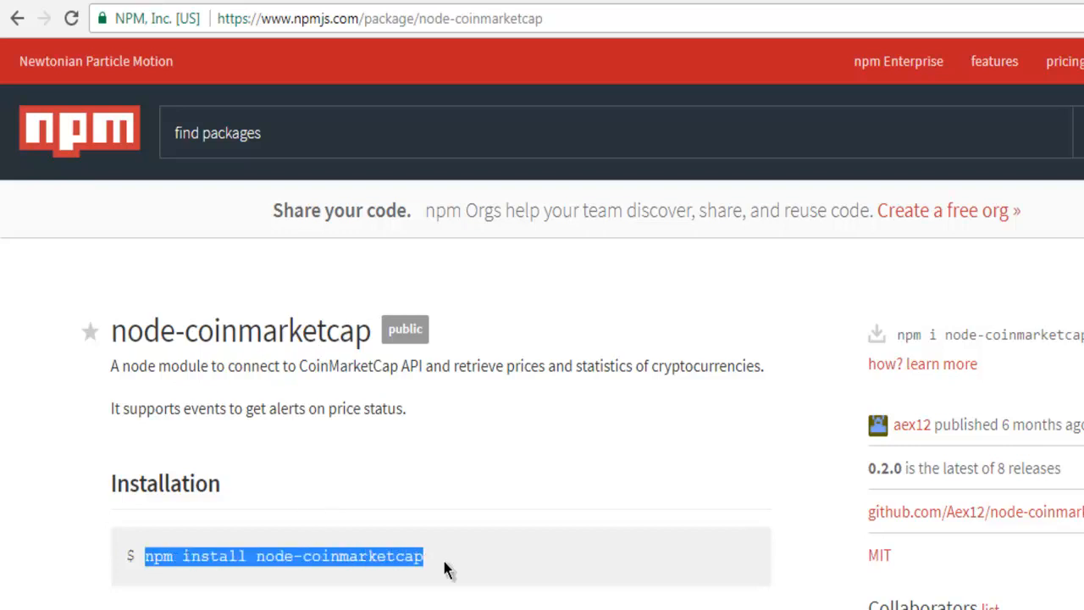
{"action": "mouse_move", "coordinate": [464, 517]}
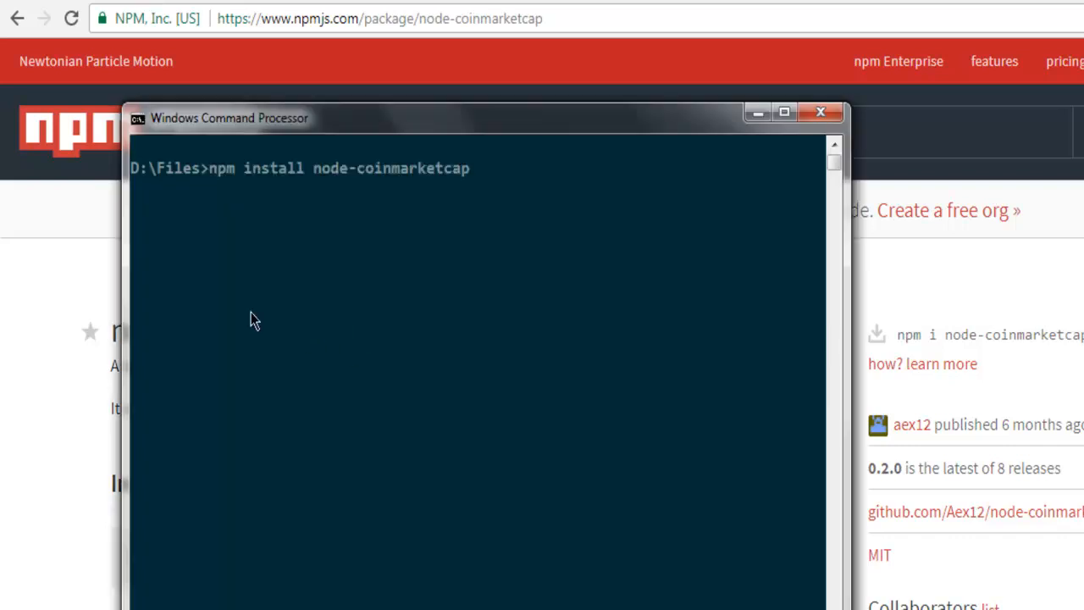
{"action": "mouse_move", "coordinate": [521, 332]}
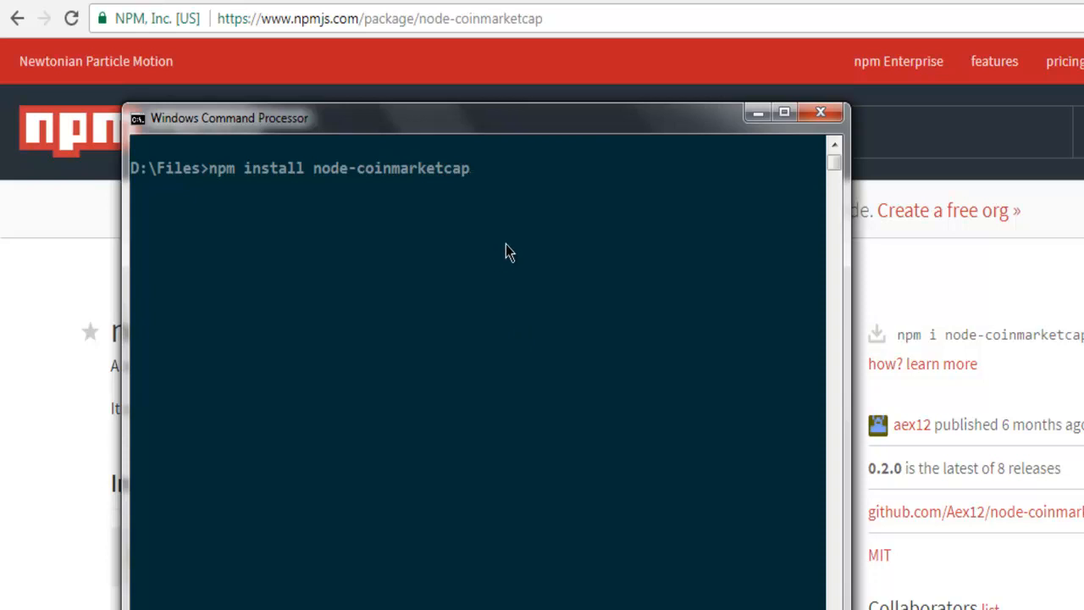
{"action": "mouse_move", "coordinate": [376, 187]}
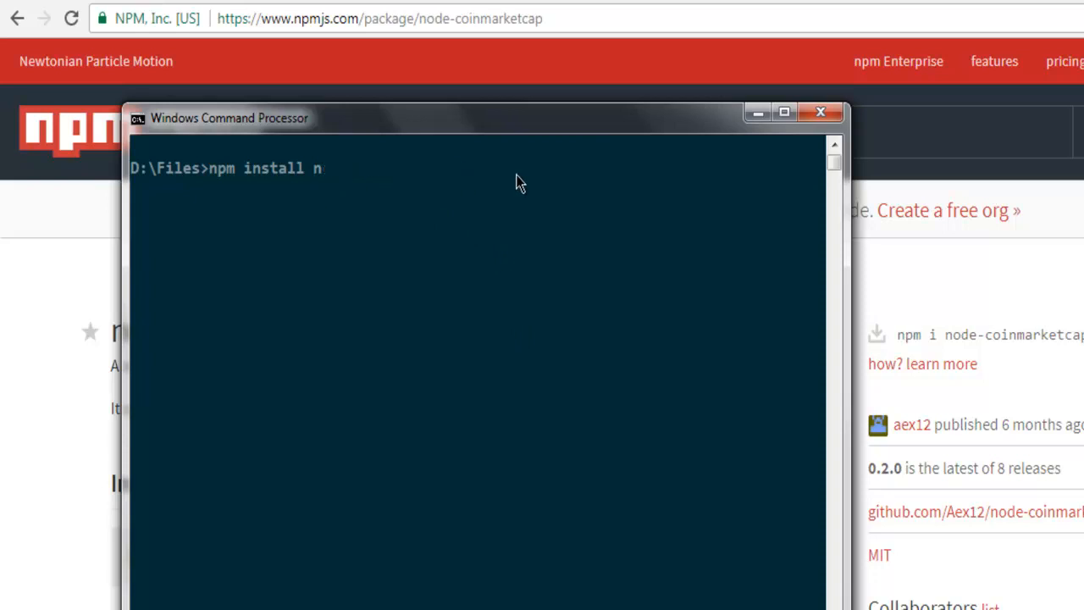
- Switch to the empty sample.js file in the code editor after running the install command
{"action": "left_click", "coordinate": [820, 111]}
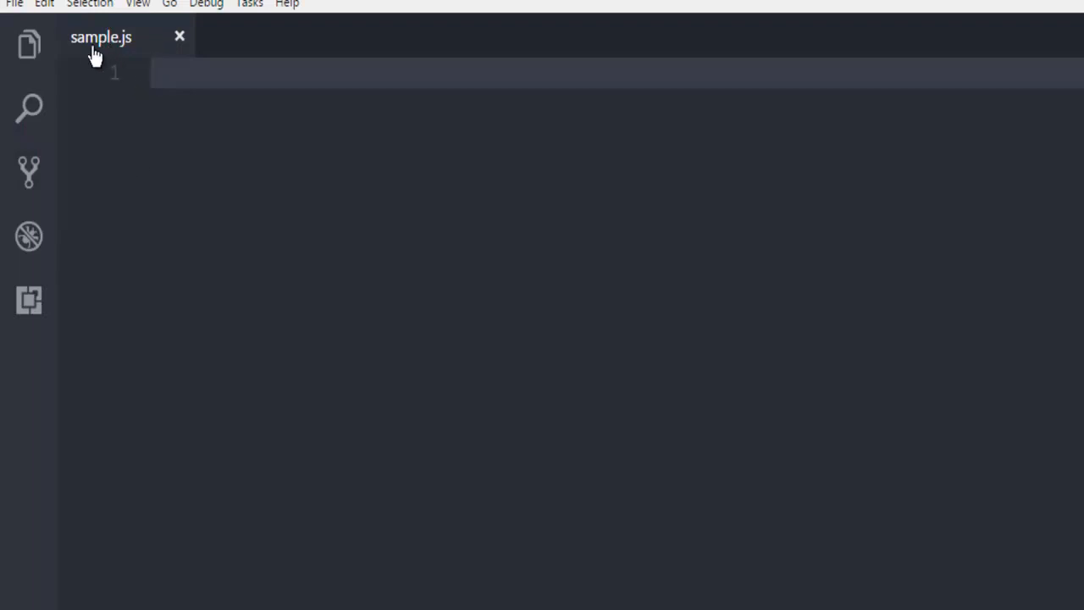
{"action": "mouse_move", "coordinate": [144, 48]}
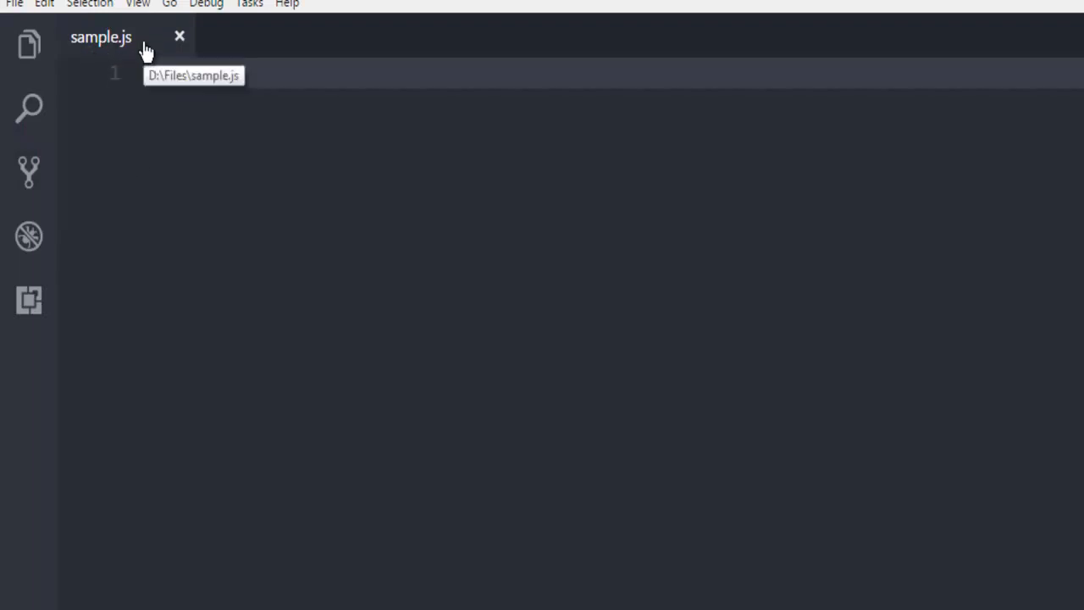
{"action": "mouse_move", "coordinate": [386, 326]}
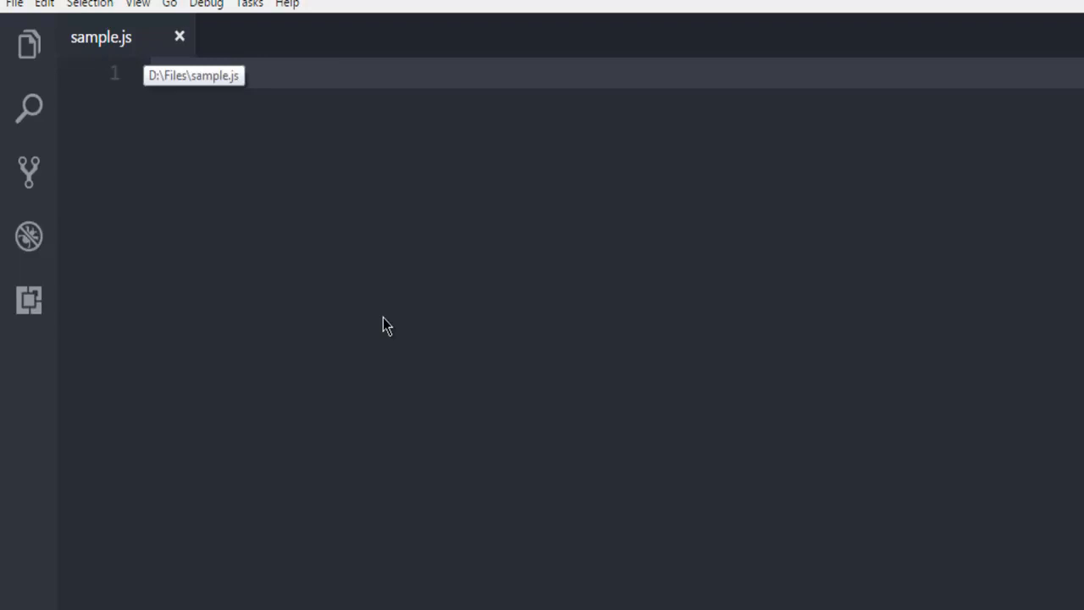
- Declare var CoinMarketCap = require('node-coinmarketcap') at the top of sample.js
{"action": "type", "text": "var"}
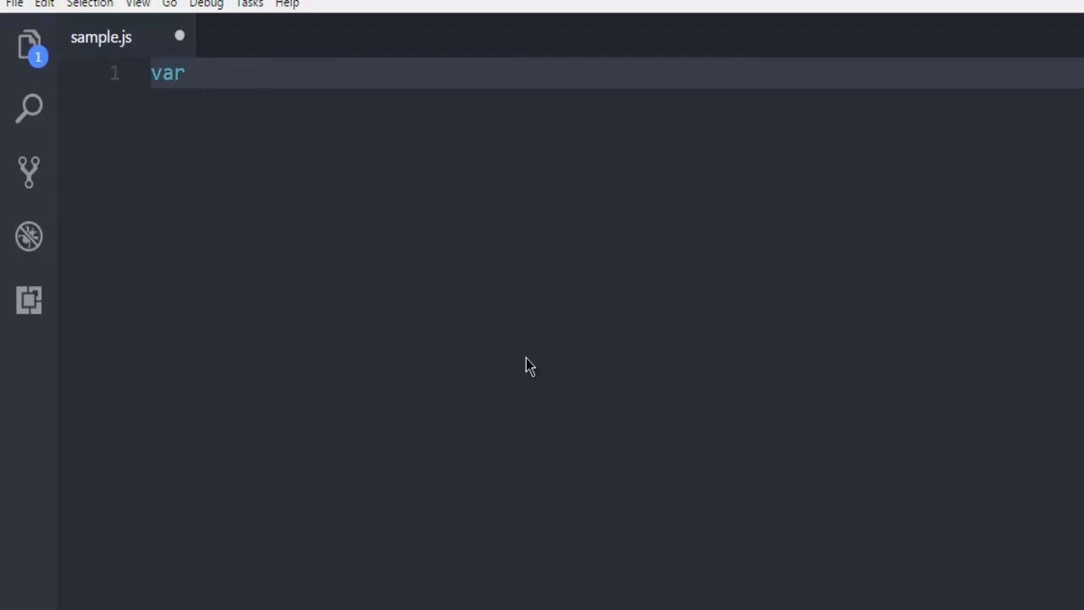
{"action": "type", "text": "Coin"}
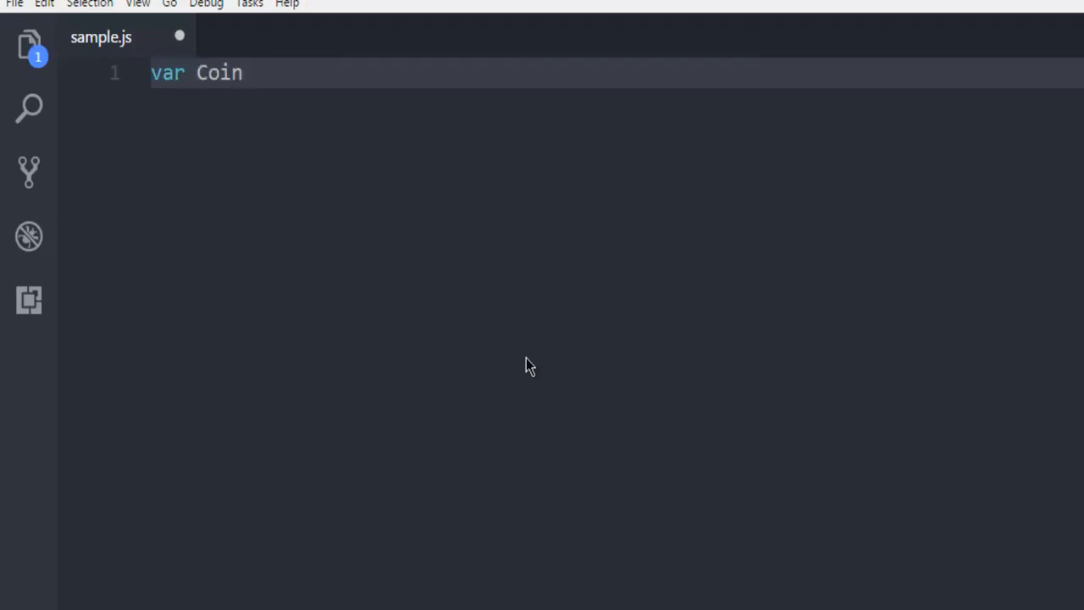
{"action": "type", "text": "Market"}
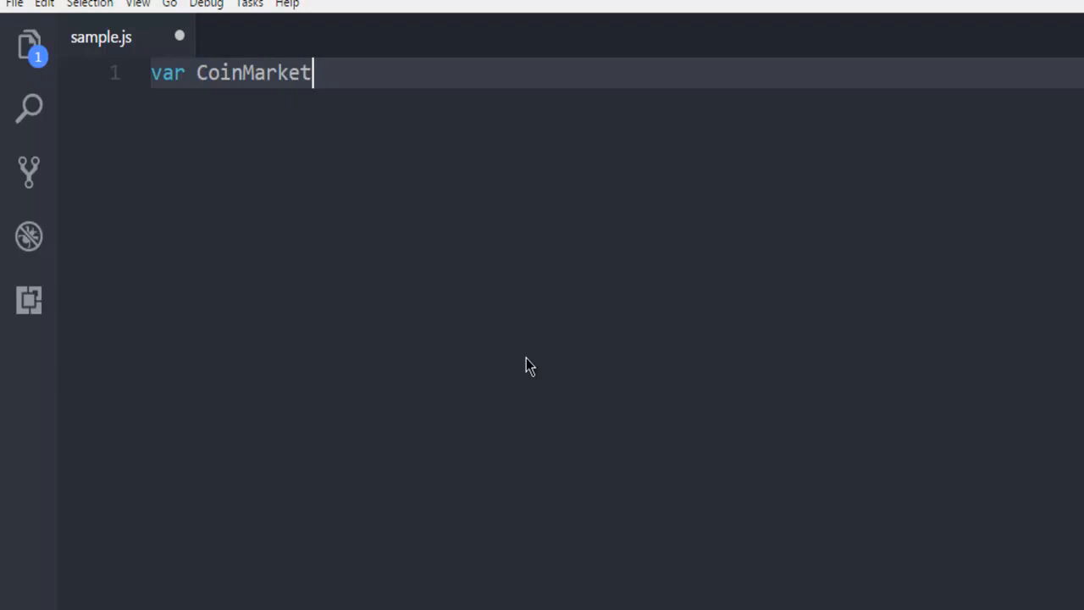
{"action": "type", "text": "Cap = reqi"}
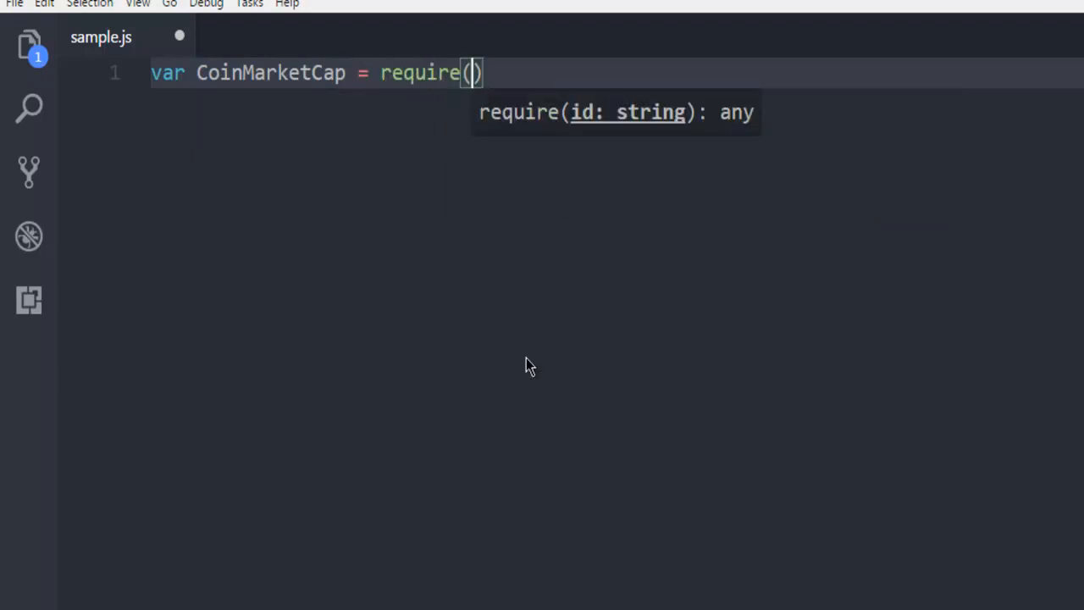
{"action": "type", "text": "'node-"}
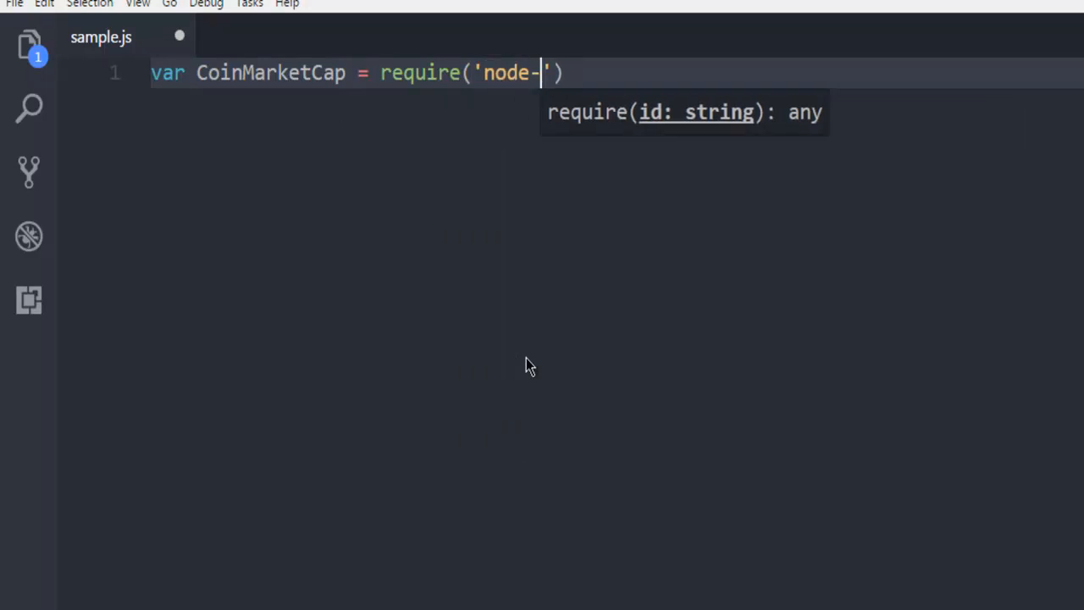
{"action": "type", "text": "coinmarketcap"}
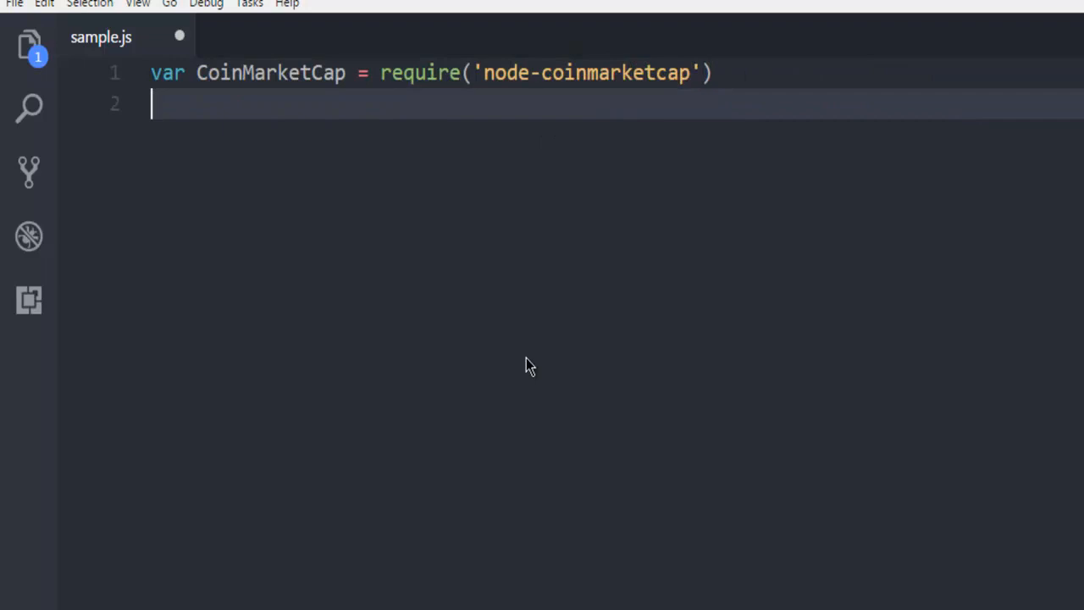
- Declare var coinmarketcap = new CoinMarketCap(), accepting the suggested class name
{"action": "type", "text": "var c"}
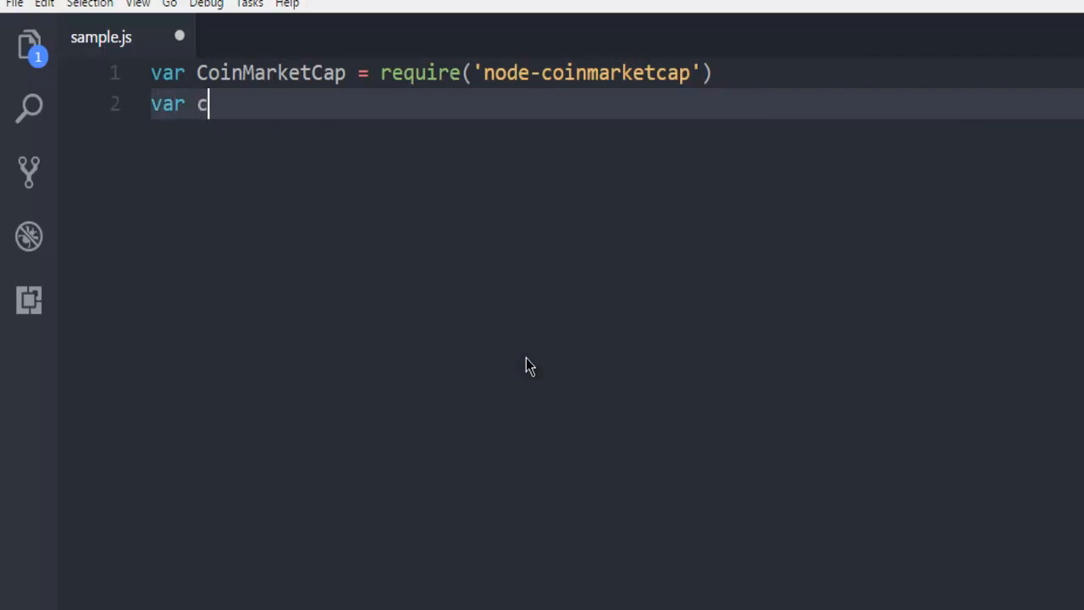
{"action": "type", "text": "oinmarketc"}
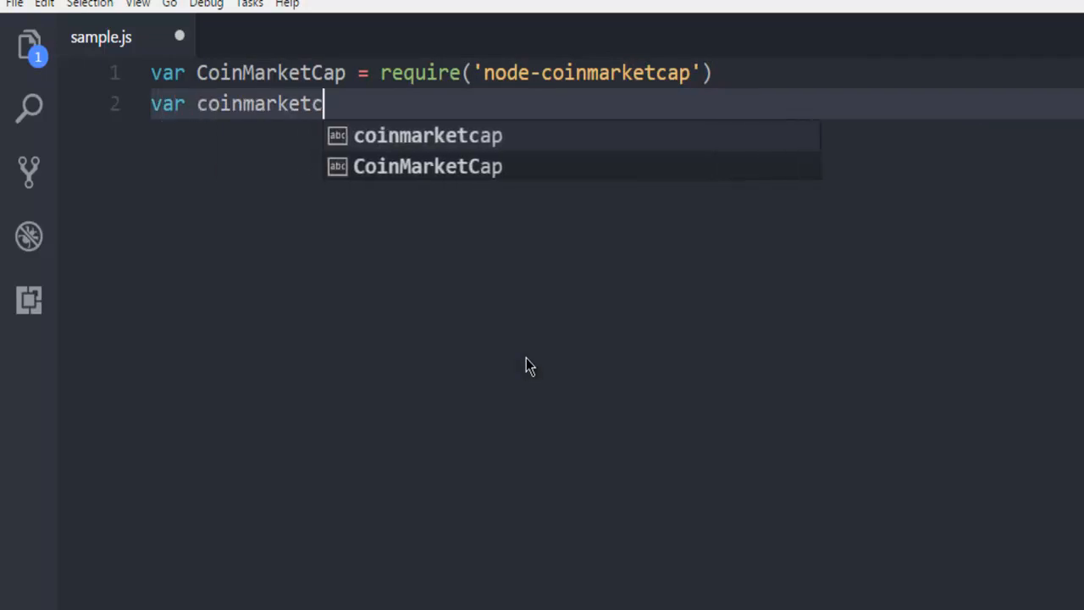
{"action": "type", "text": "ap ="}
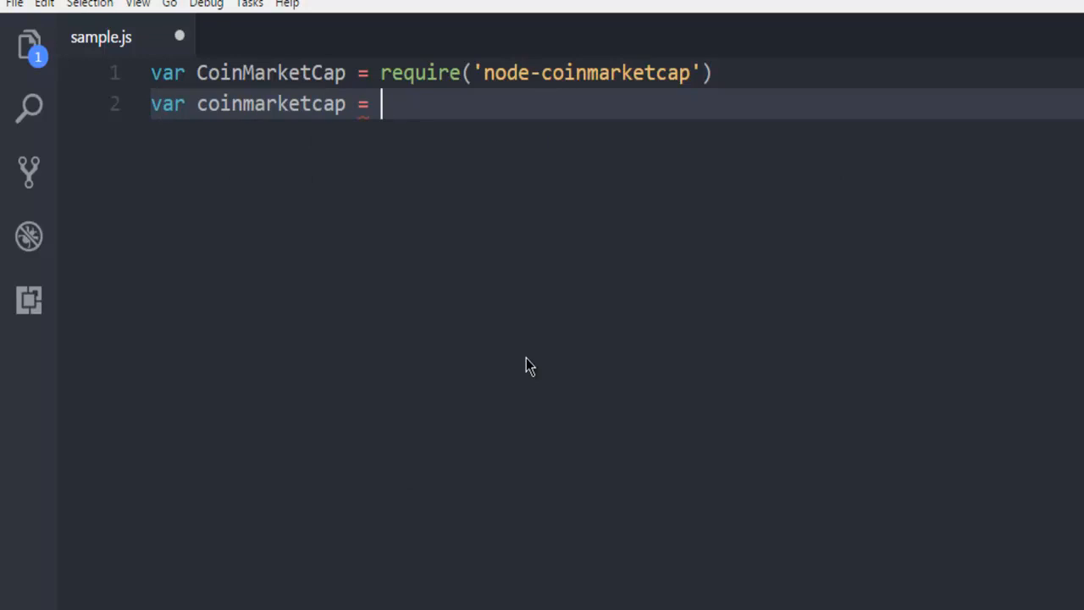
{"action": "type", "text": "new Coin"}
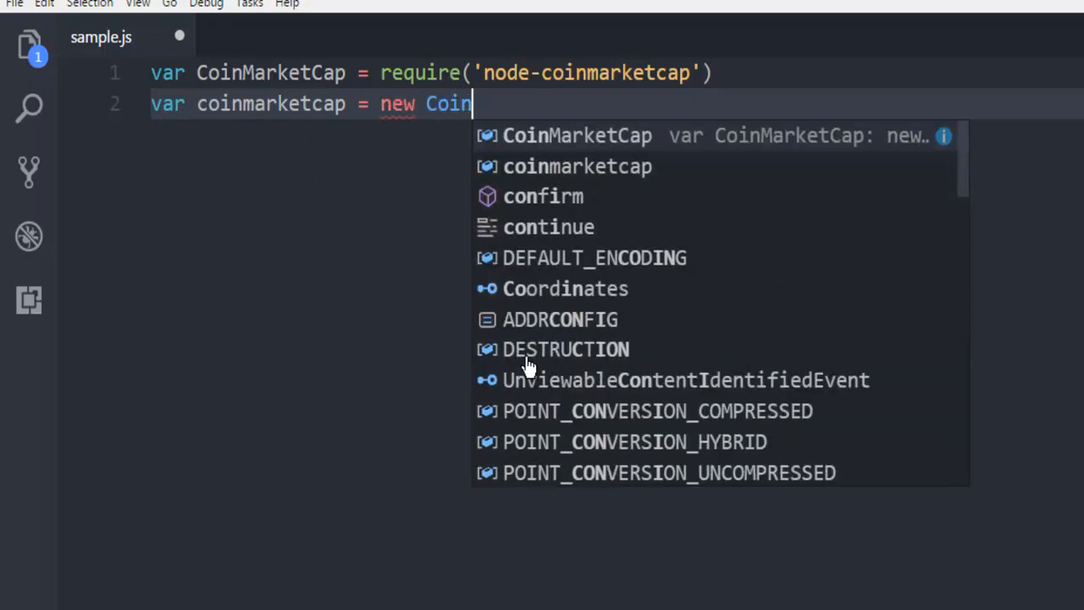
{"action": "key", "text": "Tab"}
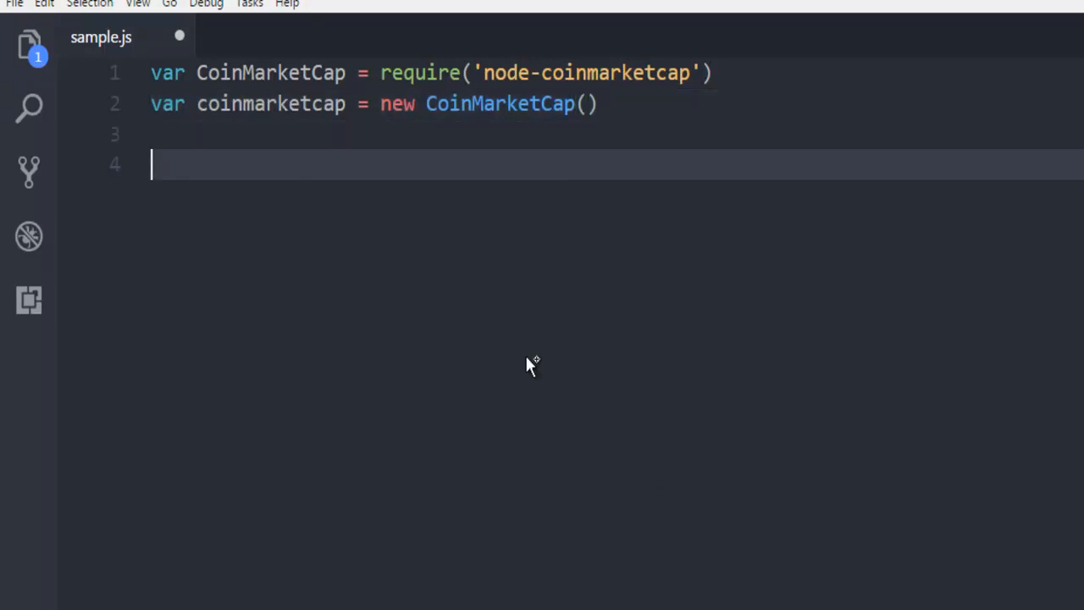
- Save, then write coinmarketcap.multi(coins => { ... }) with an arrow-function callback body
{"action": "key", "text": "ctrl+s"}
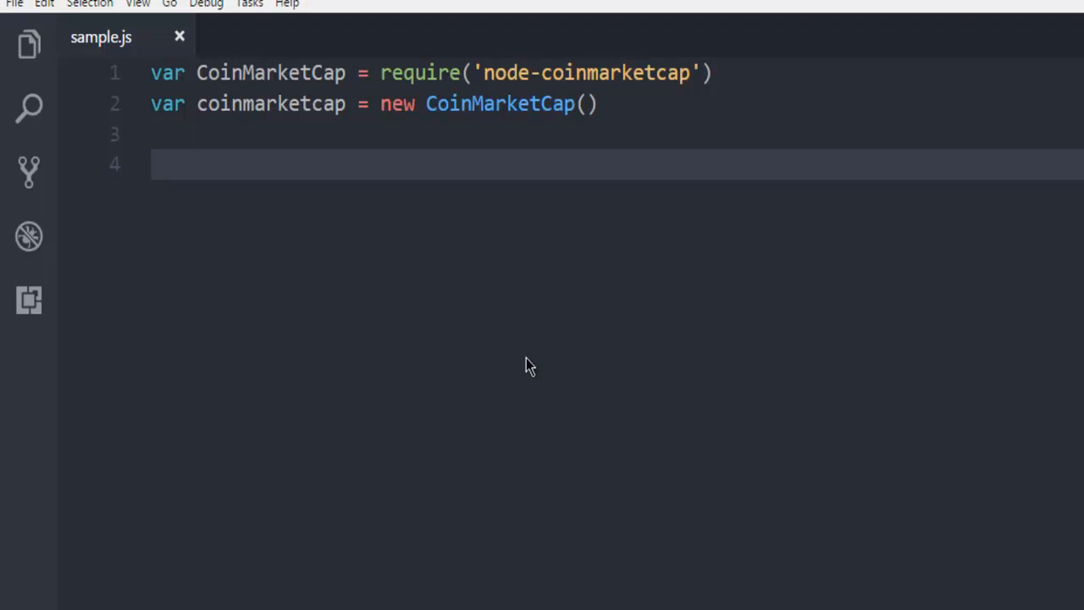
{"action": "key", "text": "Backspace"}
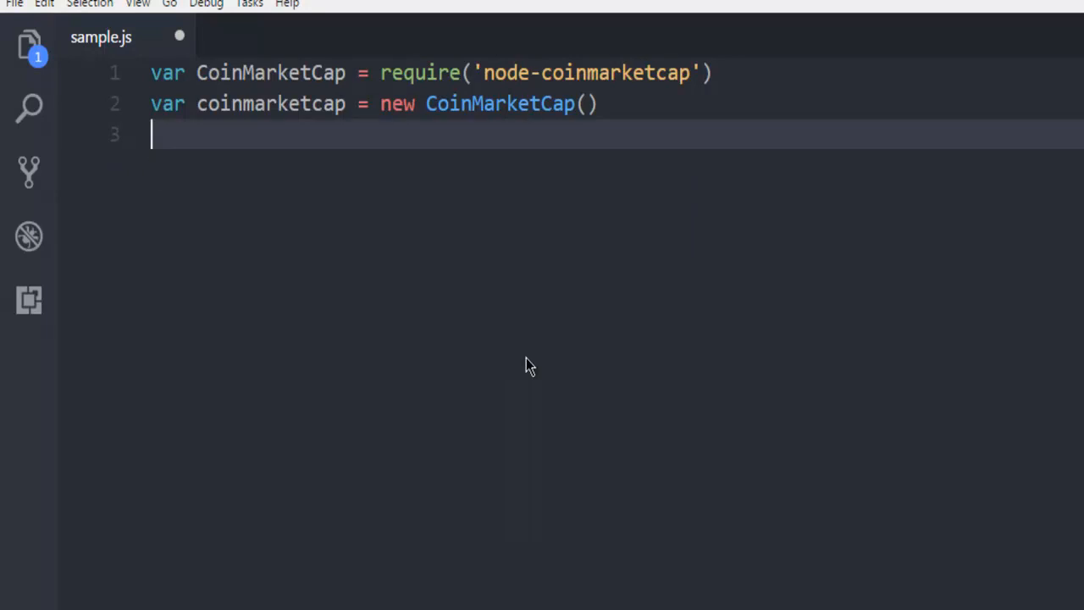
{"action": "type", "text": "coinmarketcap"}
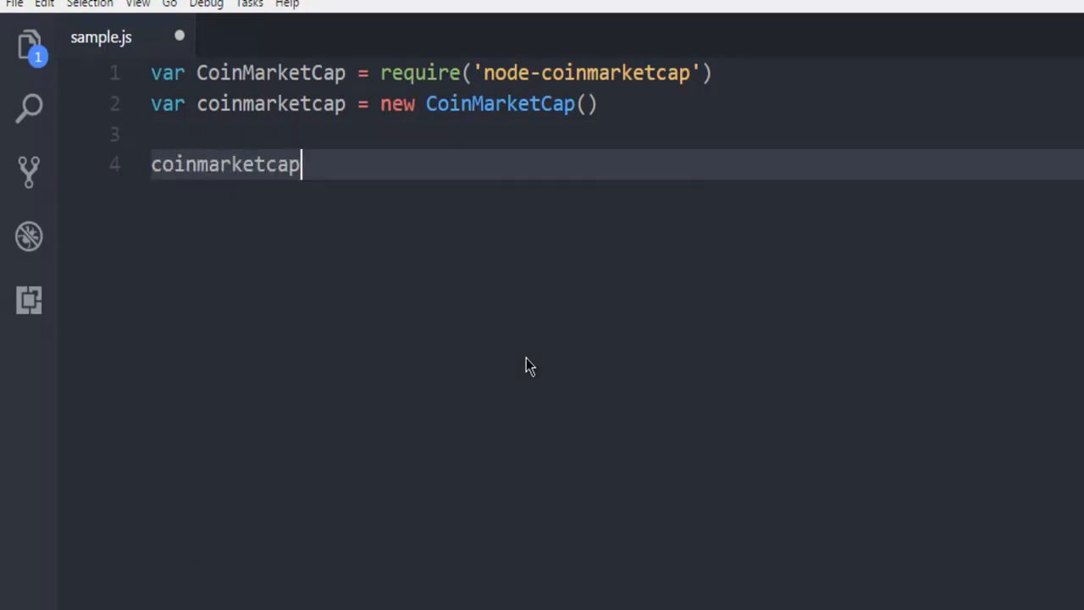
{"action": "type", "text": "."}
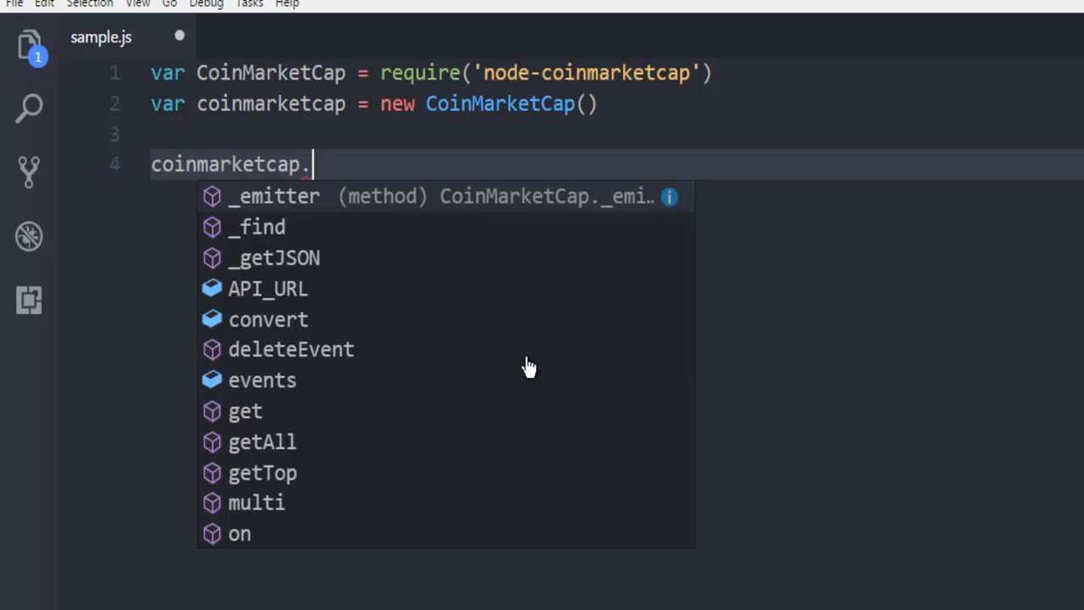
{"action": "type", "text": "multi"}
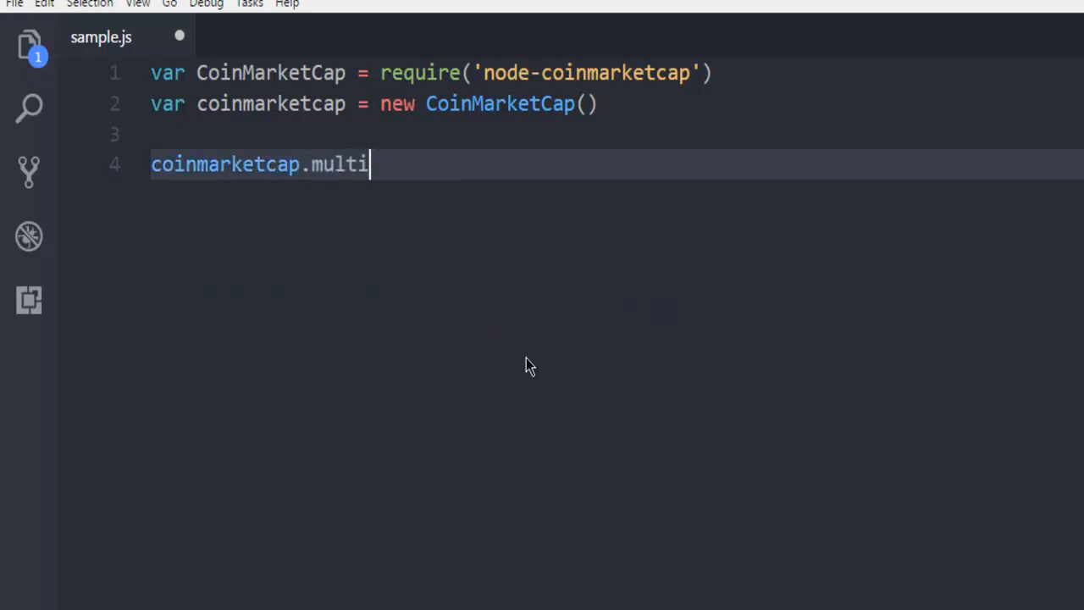
{"action": "type", "text": "()"}
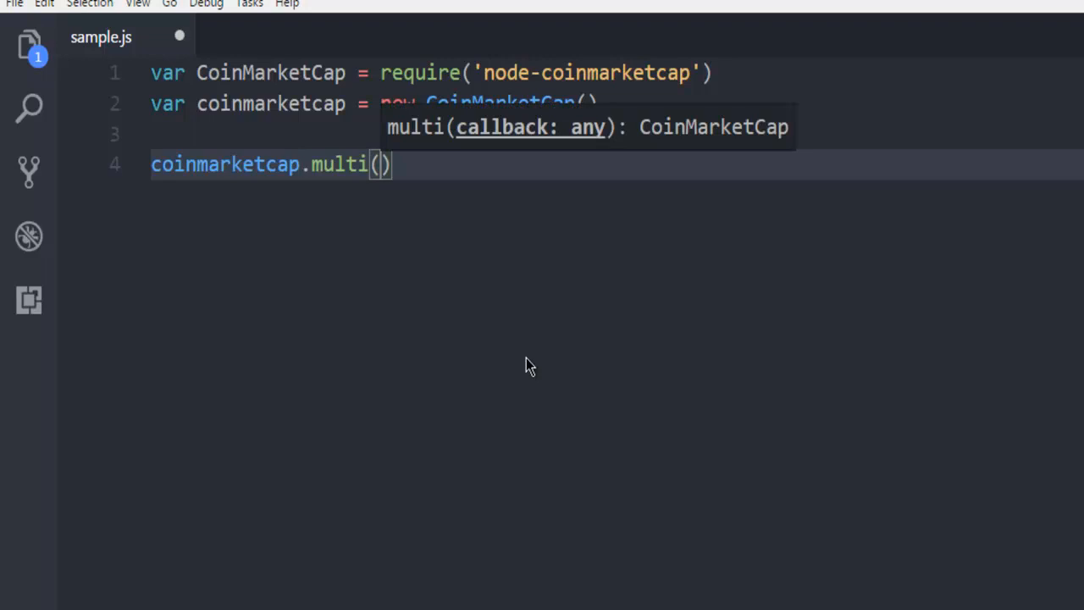
{"action": "type", "text": "coins=?"}
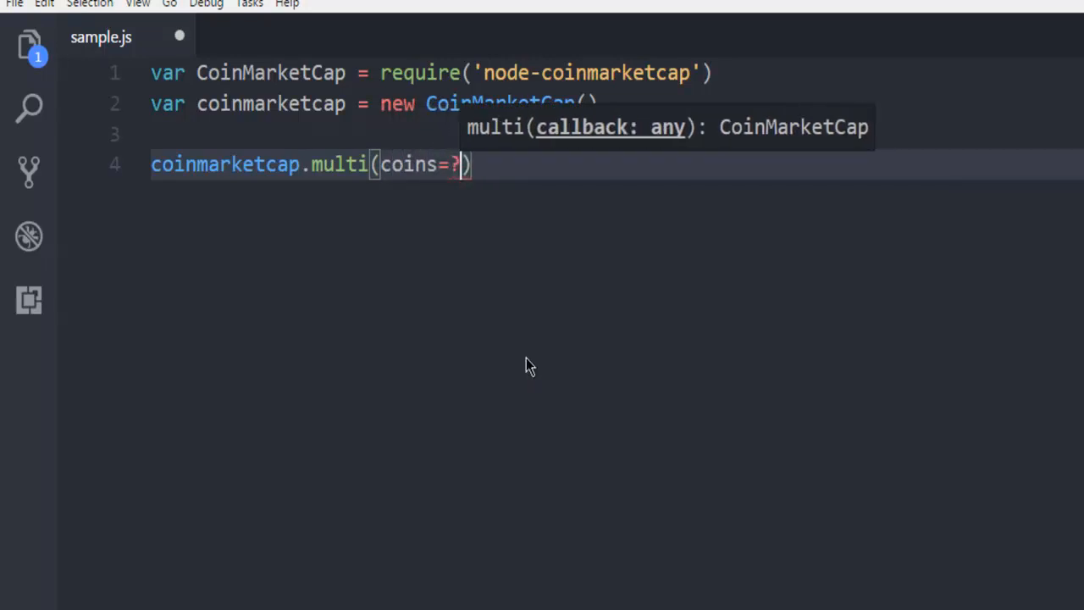
{"action": "type", "text": ">"}
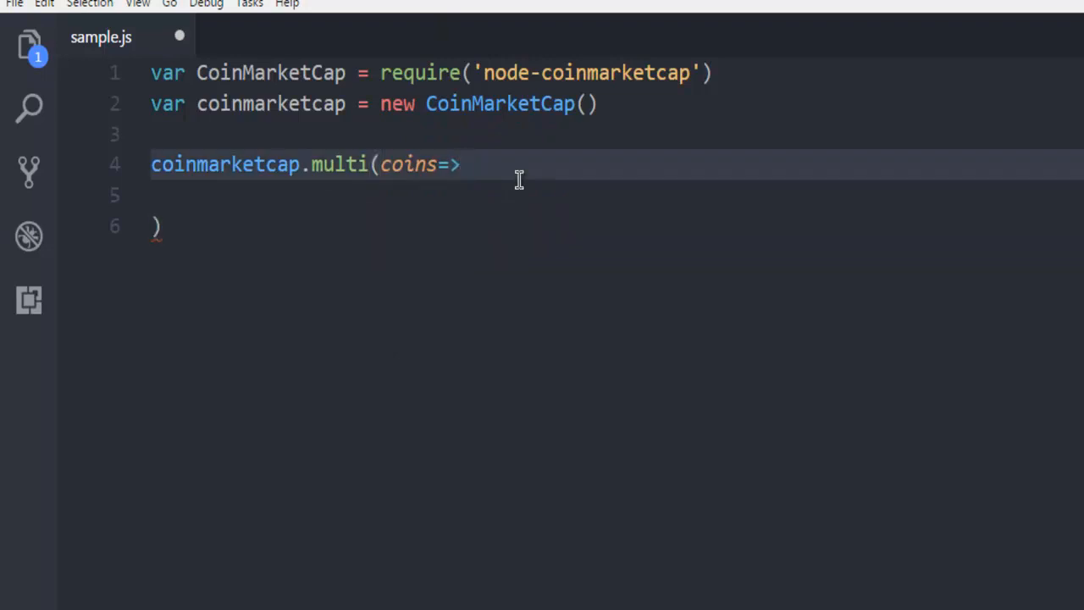
{"action": "type", "text": "{"}
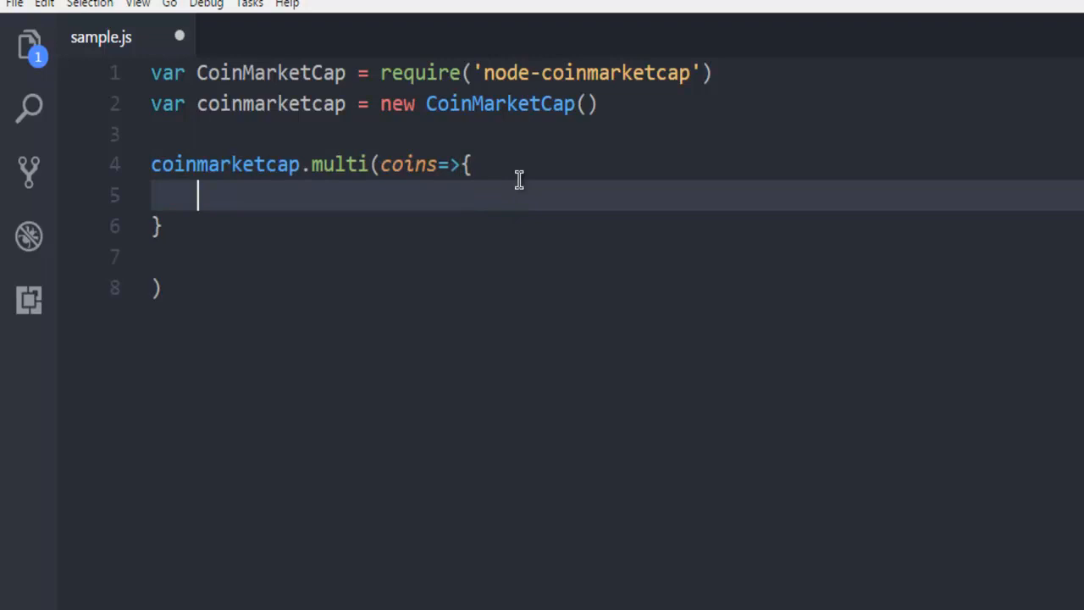
{"action": "key", "text": "Enter"}
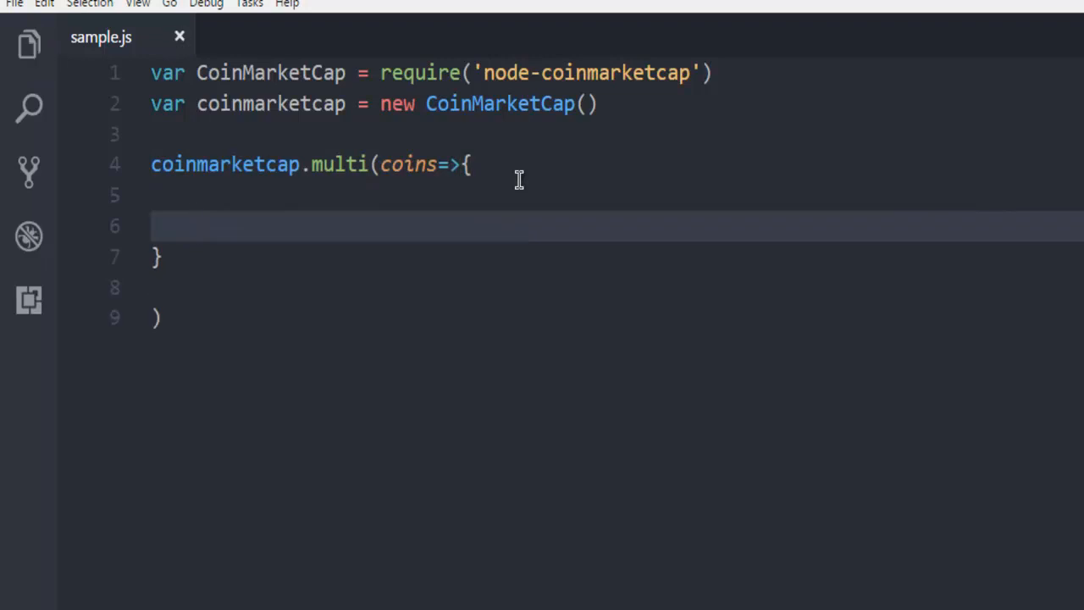
- Log 'Bitcoin :' + coins.get("BTC").price_usd inside the callback and start a new line
{"action": "type", "text": "console.log"}
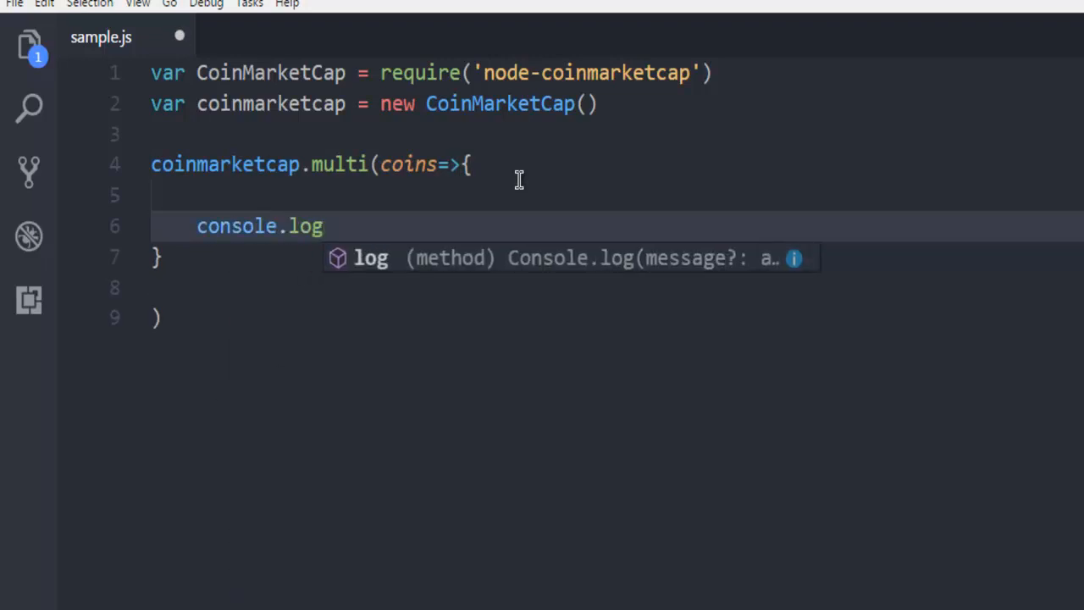
{"action": "type", "text": "()"}
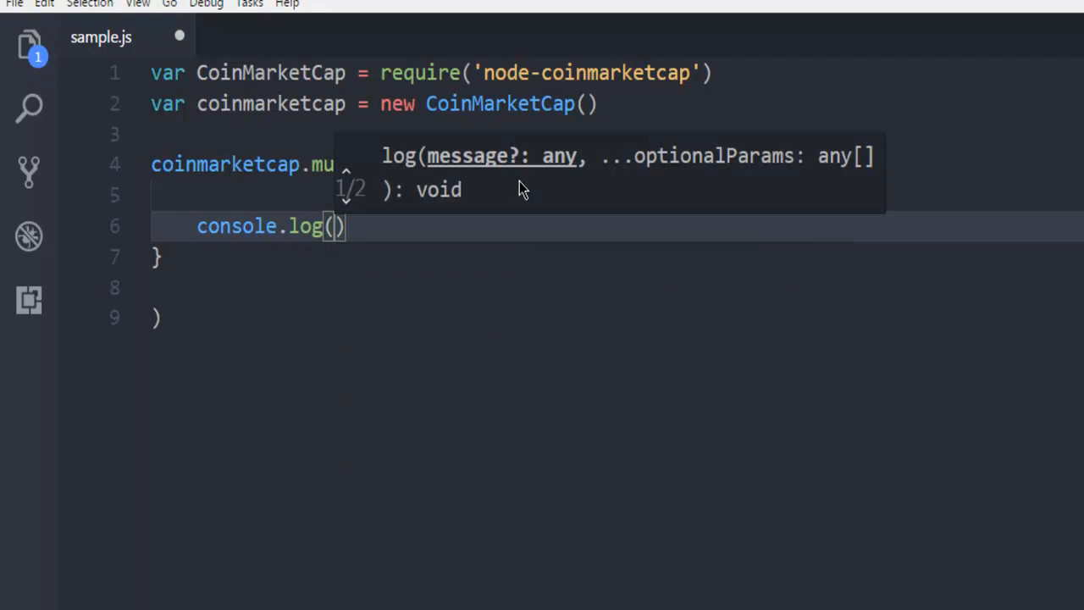
{"action": "type", "text": "B'"}
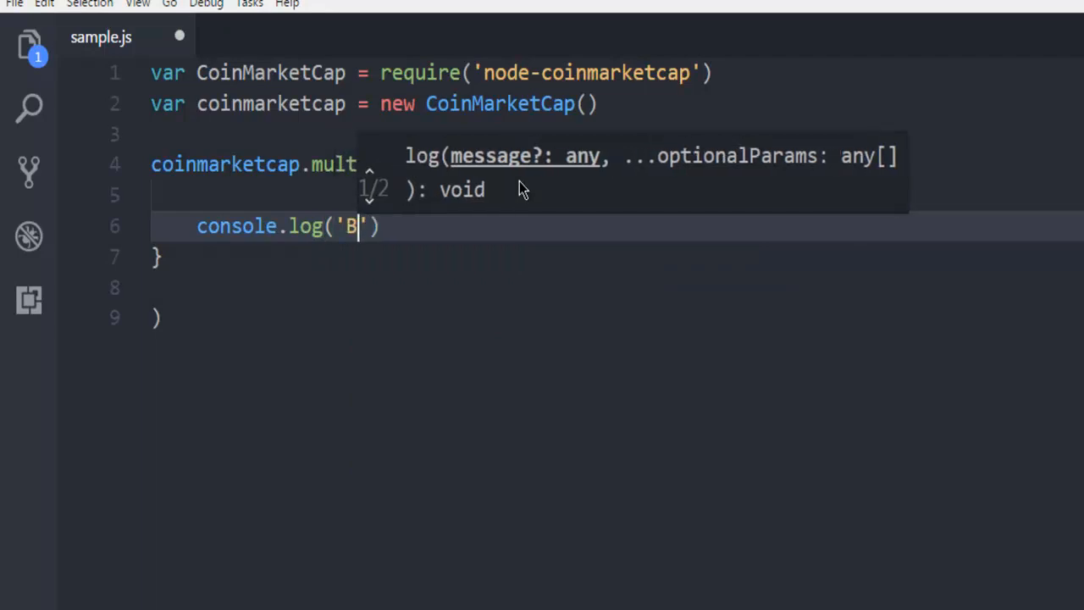
{"action": "type", "text": "itcoin :"}
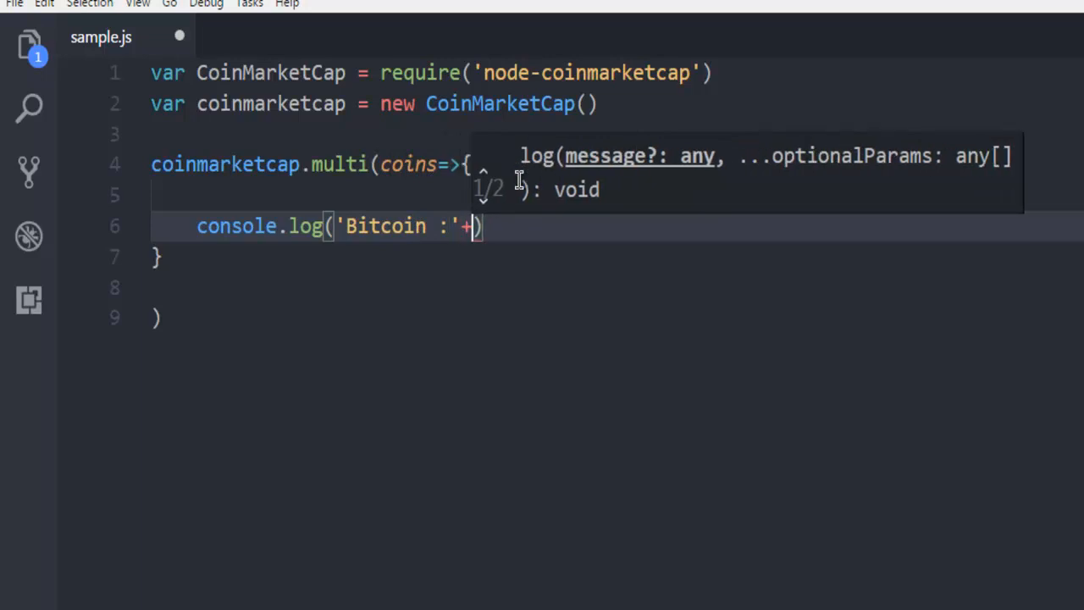
{"action": "type", "text": "coin."}
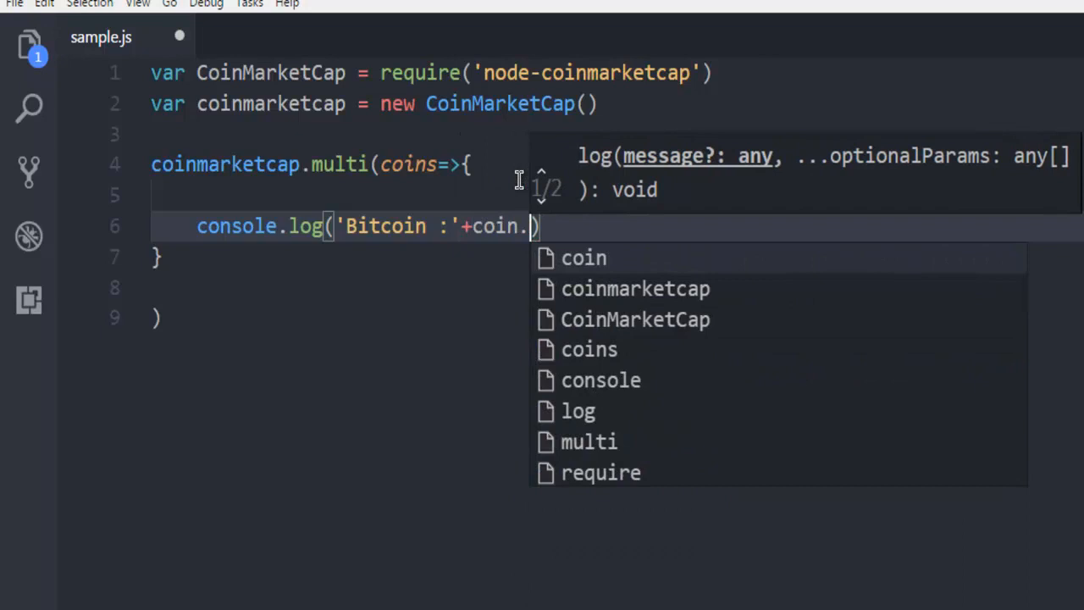
{"action": "type", "text": "s"}
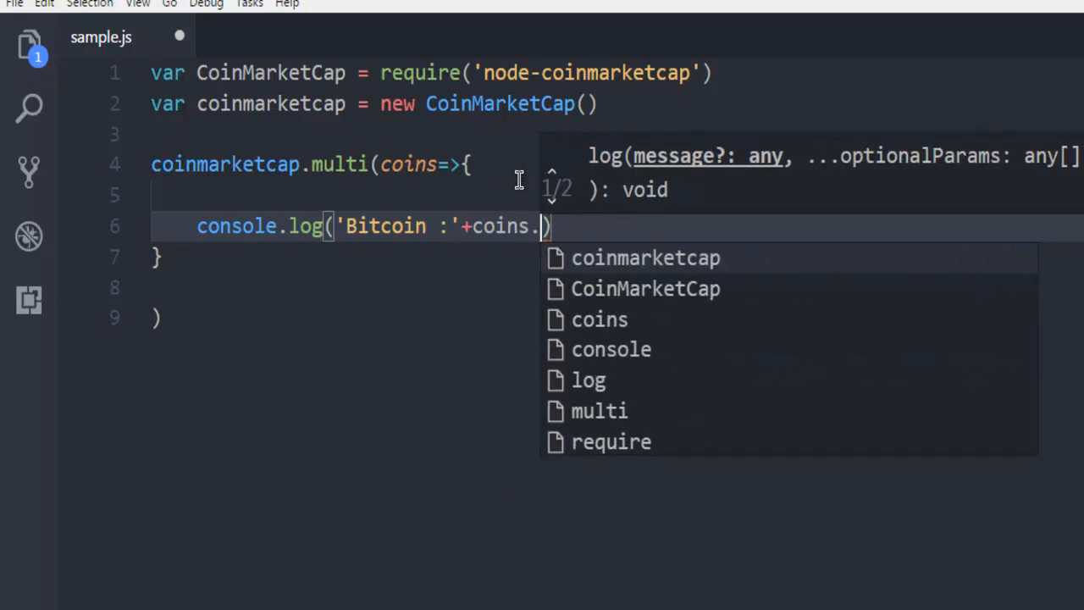
{"action": "type", "text": "get"}
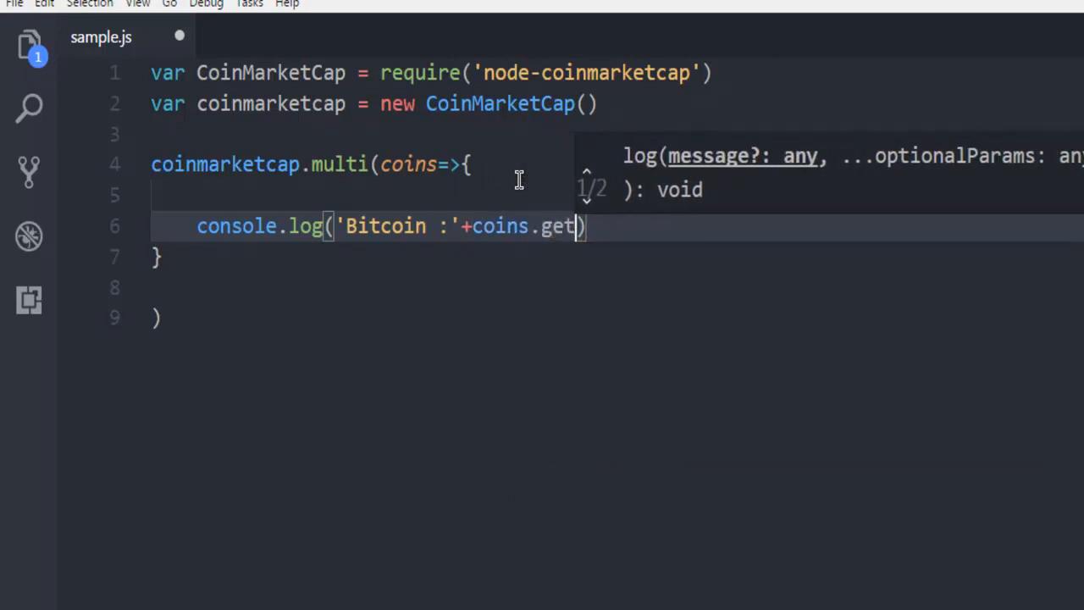
{"action": "type", "text": "("}
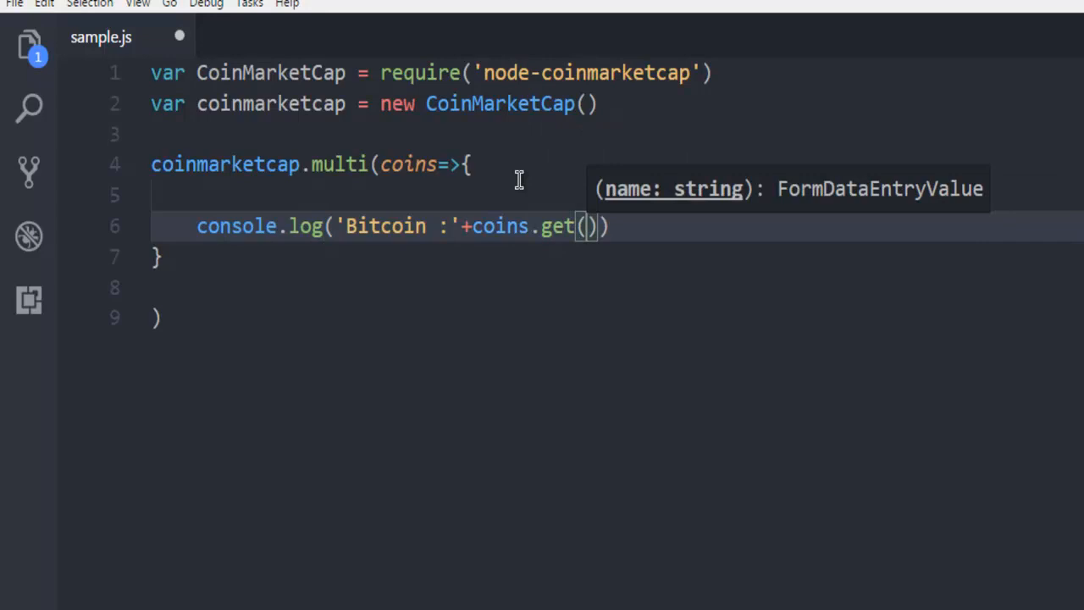
{"action": "type", "text": "\"BTC\""}
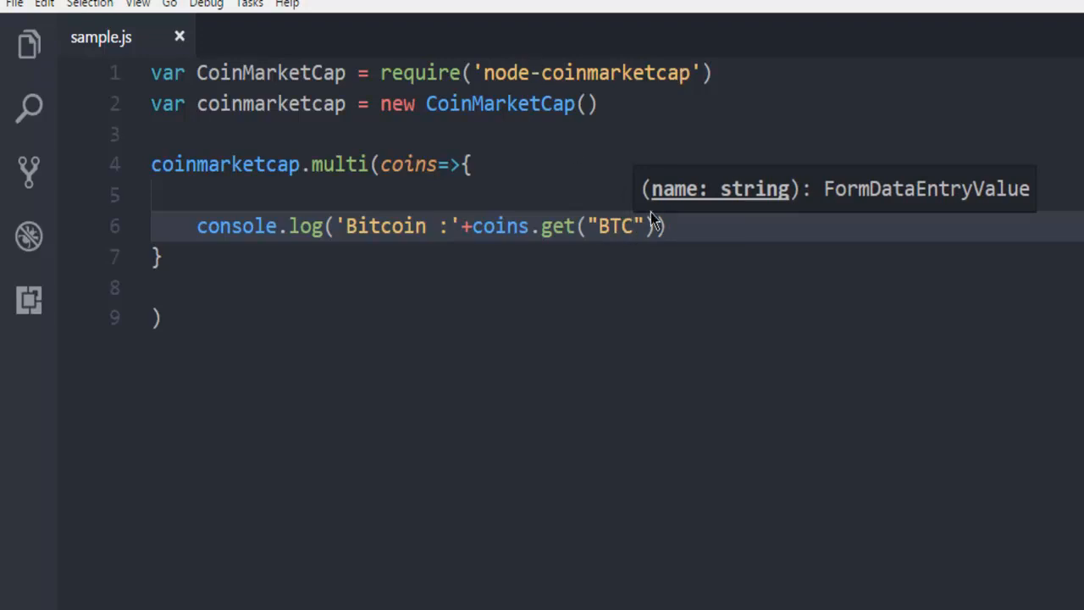
{"action": "mouse_move", "coordinate": [675, 236]}
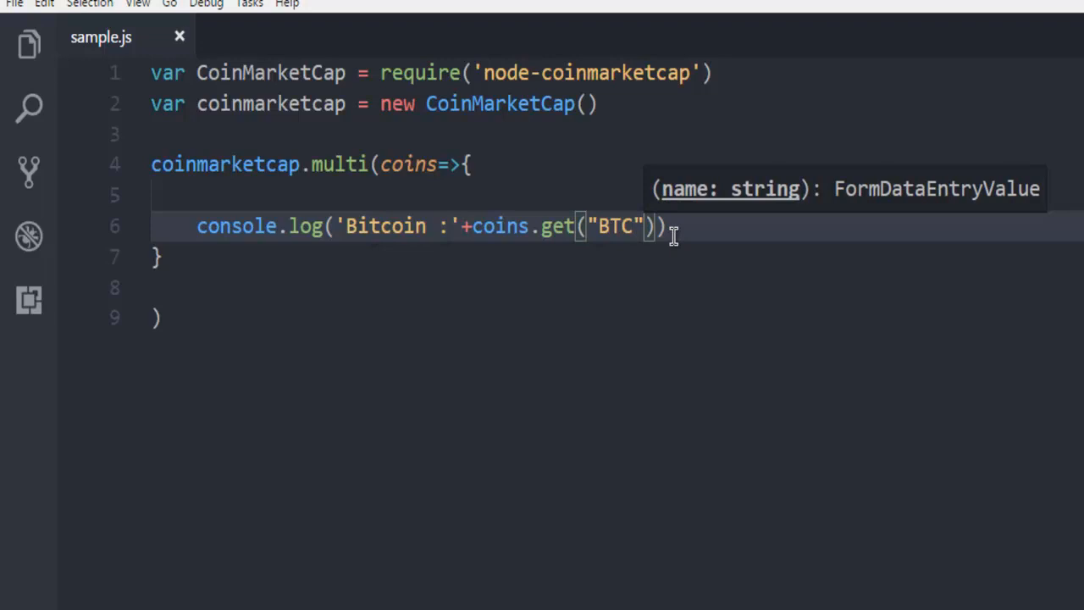
{"action": "type", "text": ".price"}
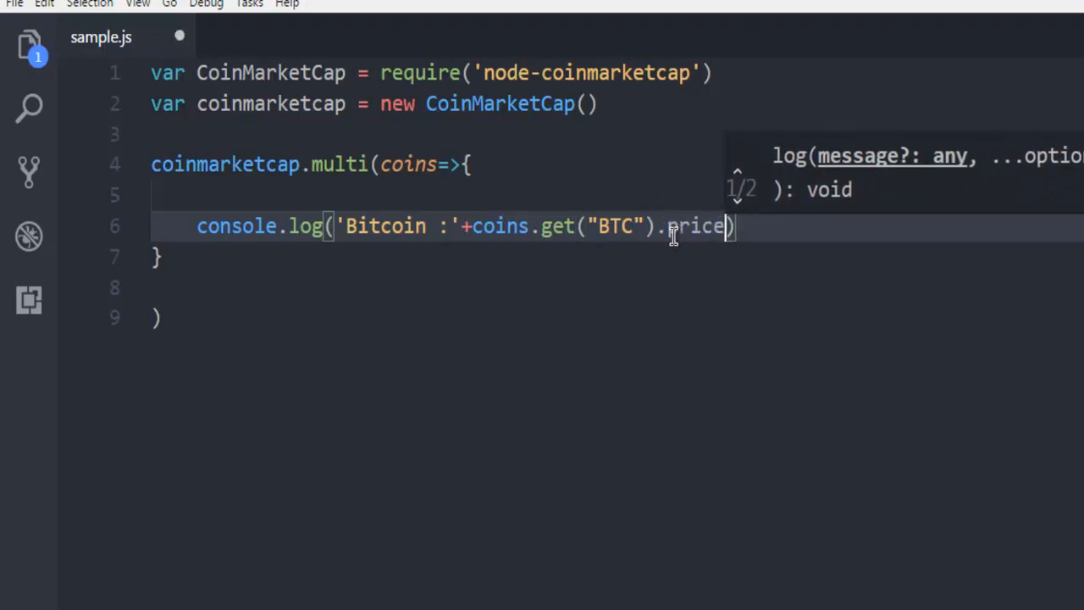
{"action": "type", "text": "_usd"}
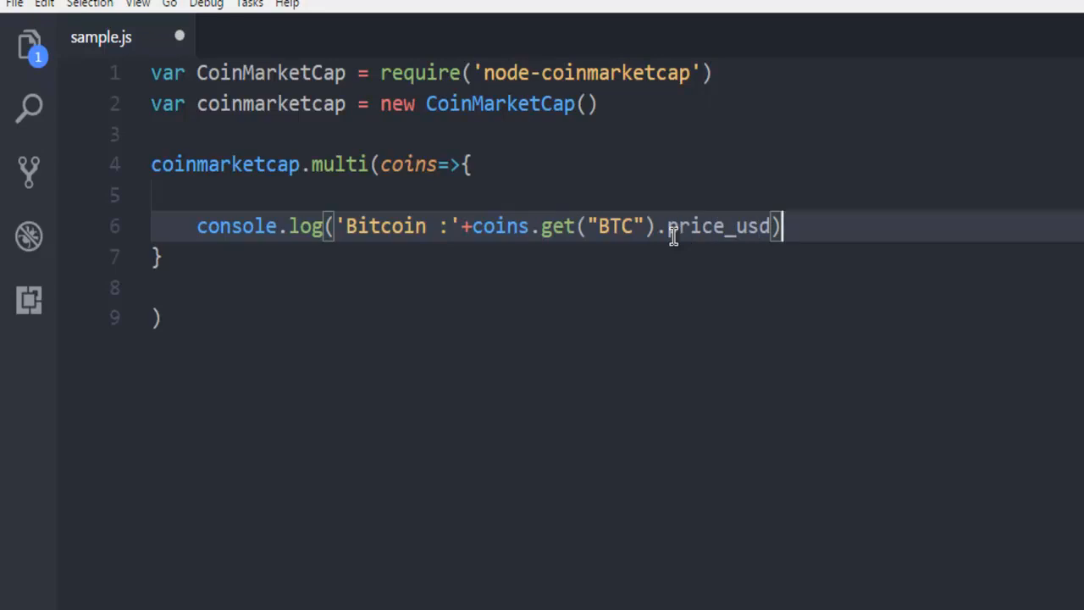
{"action": "key", "text": "enter"}
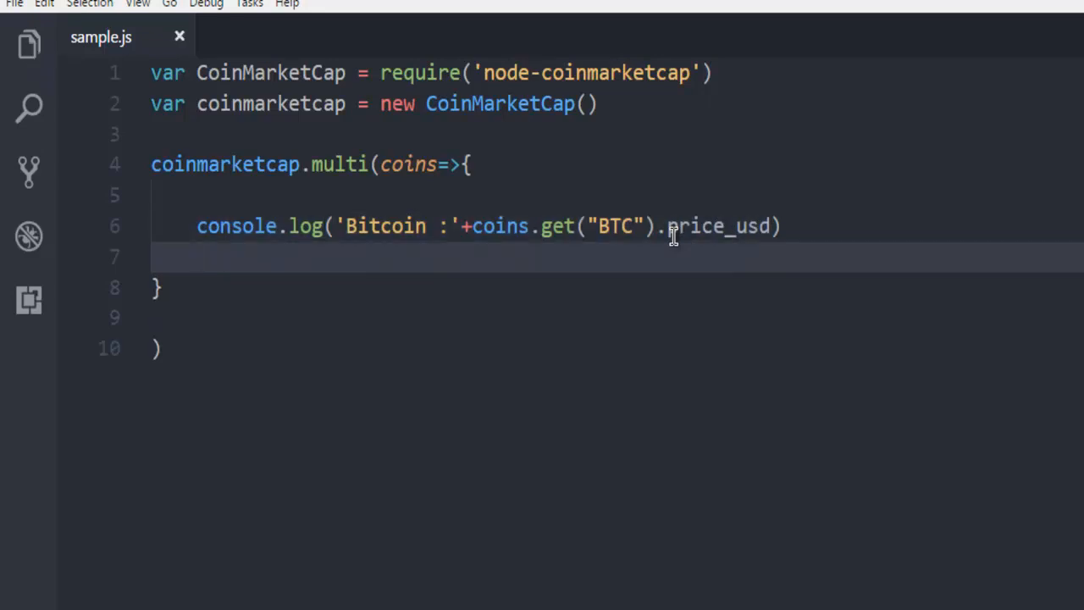
- Log "Ether :" + coins.get("ETH").price_usd, then duplicate the line for another coin
{"action": "type", "text": "console.log"}
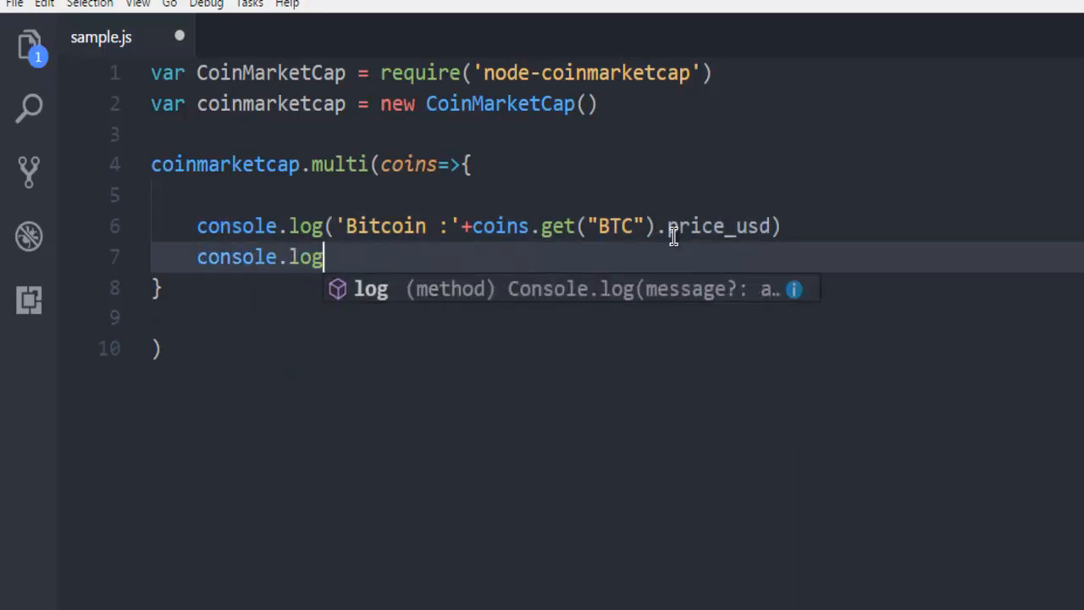
{"action": "type", "text": "(\"\")"}
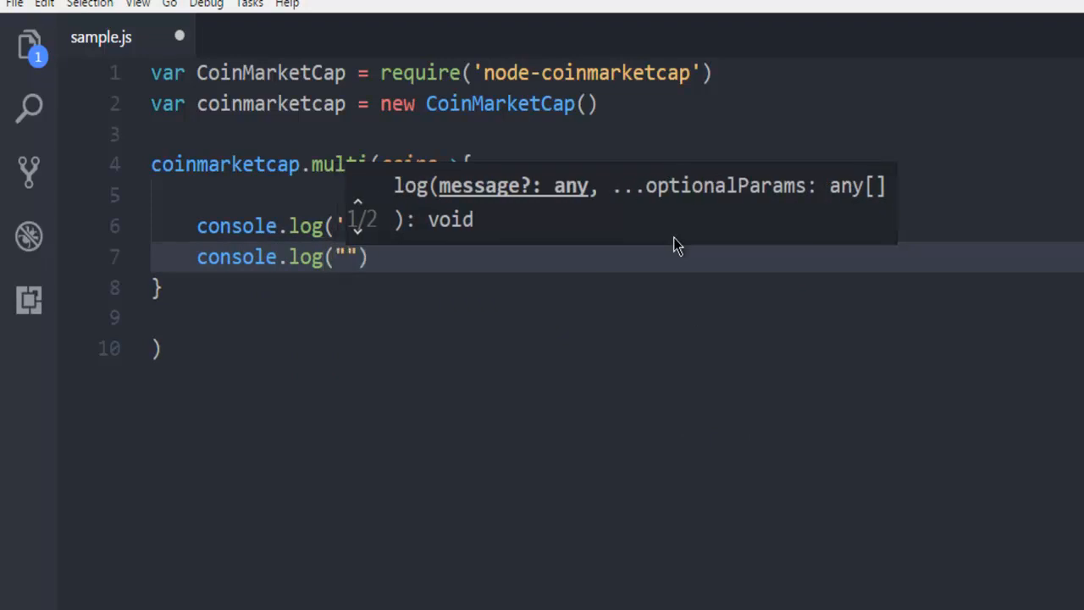
{"action": "type", "text": "Ether :"}
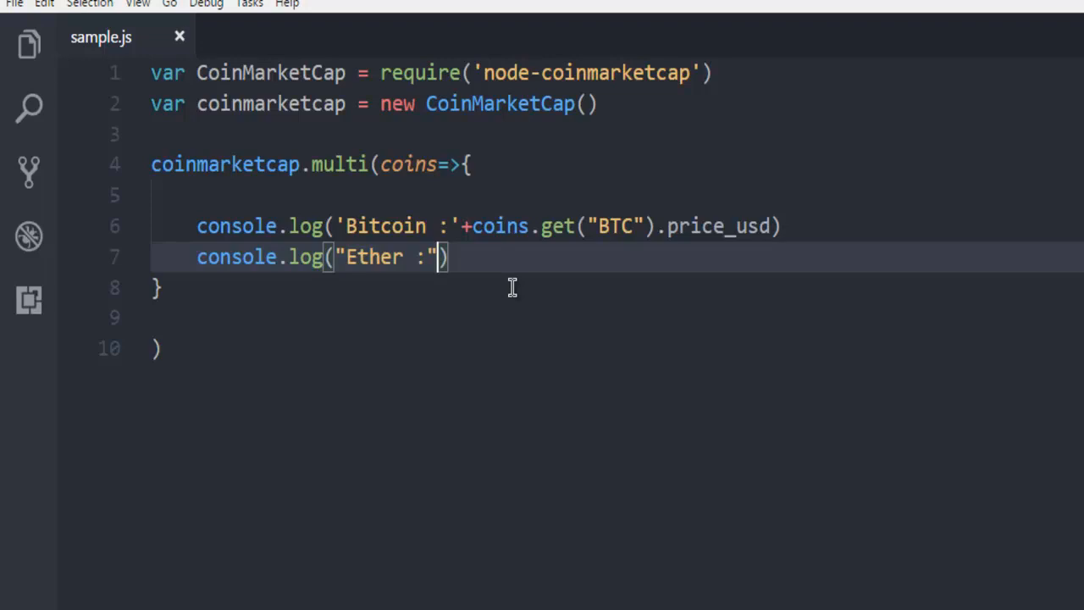
{"action": "type", "text": "c"}
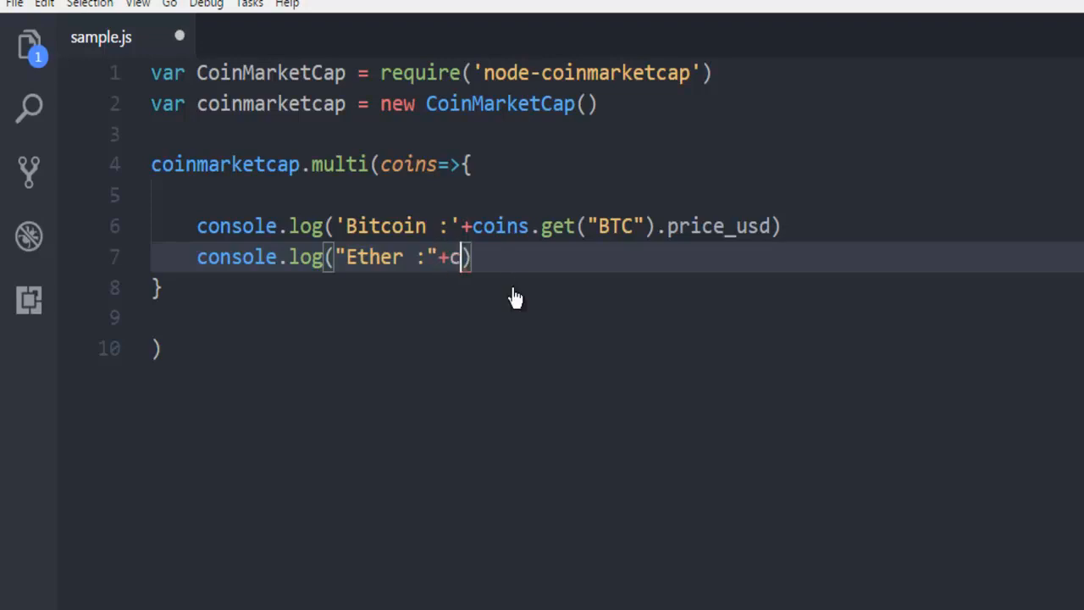
{"action": "type", "text": "oin."}
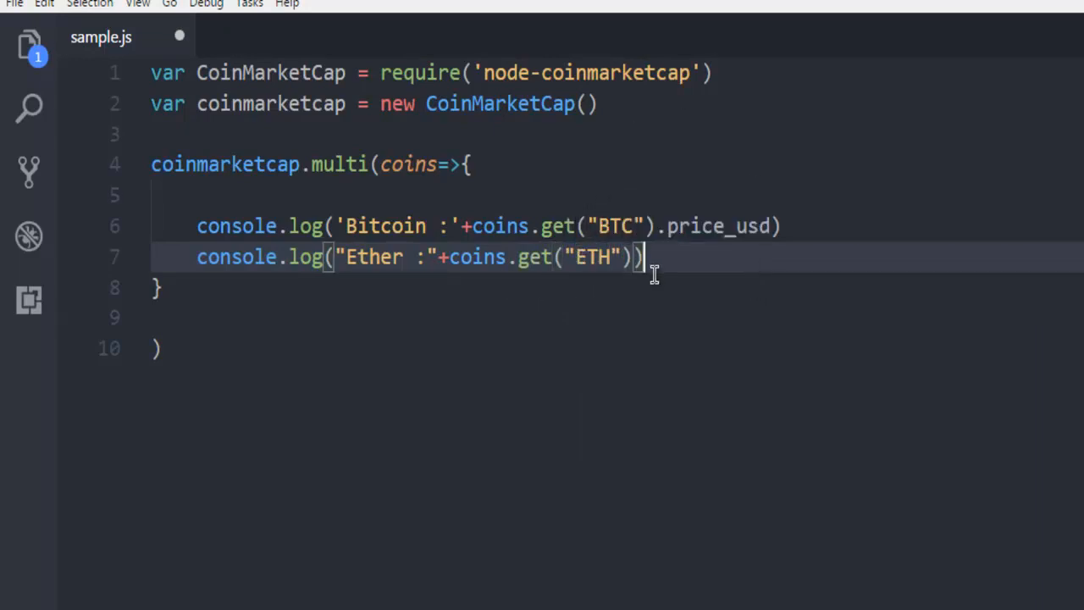
{"action": "type", "text": ".pri"}
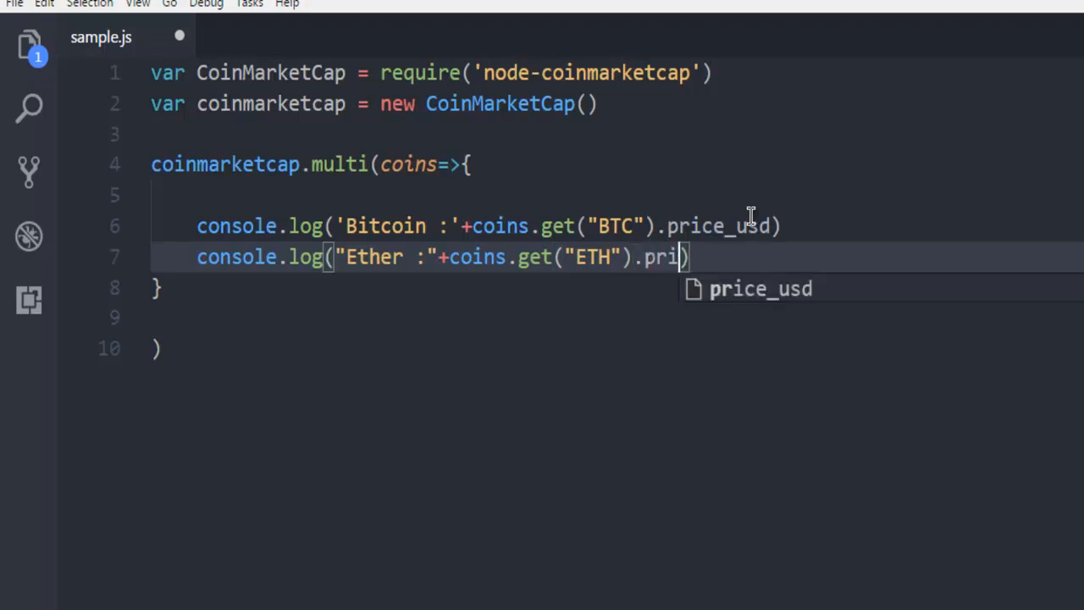
{"action": "type", "text": "ce_usd"}
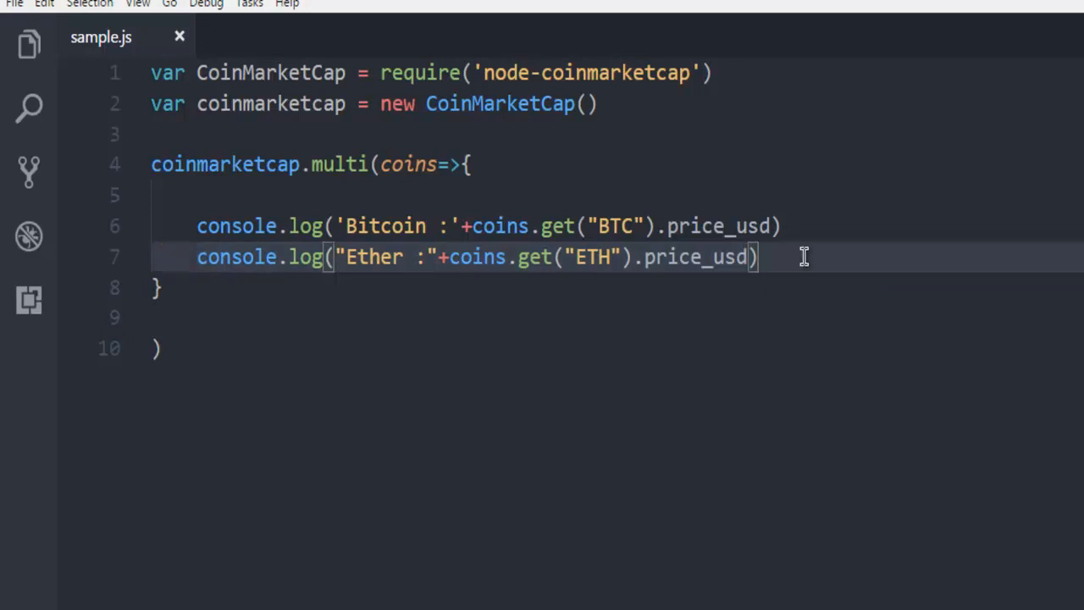
{"action": "key", "text": "shift+alt+down"}
{"action": "type", "text": "Bi"}
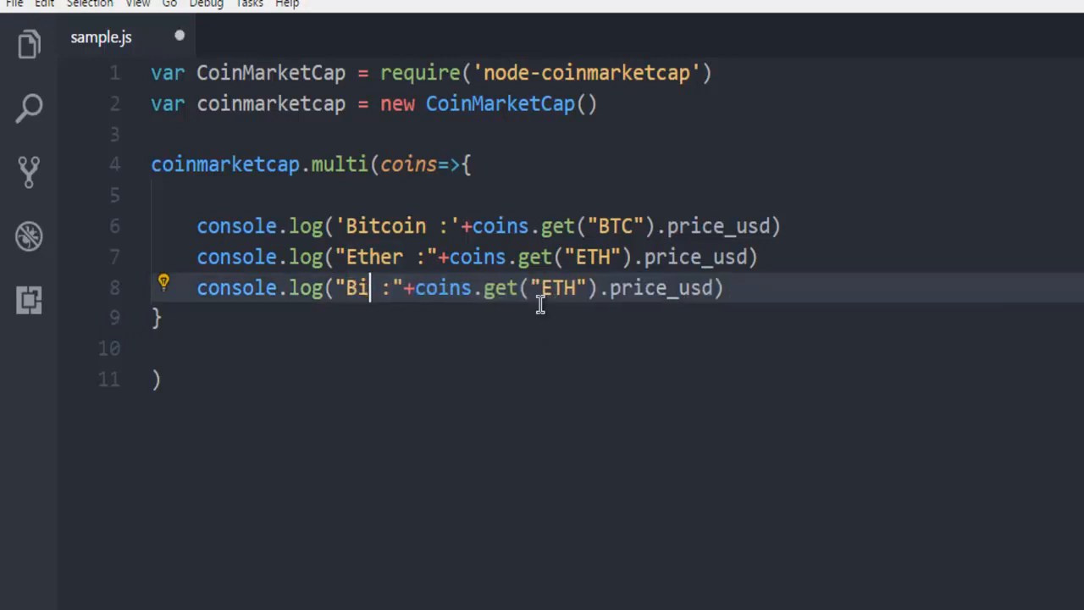
- Edit the duplicated line to log "Bitcoin Cash :" with coins.get("BCH").price_usd
{"action": "type", "text": "tcoin Cas"}
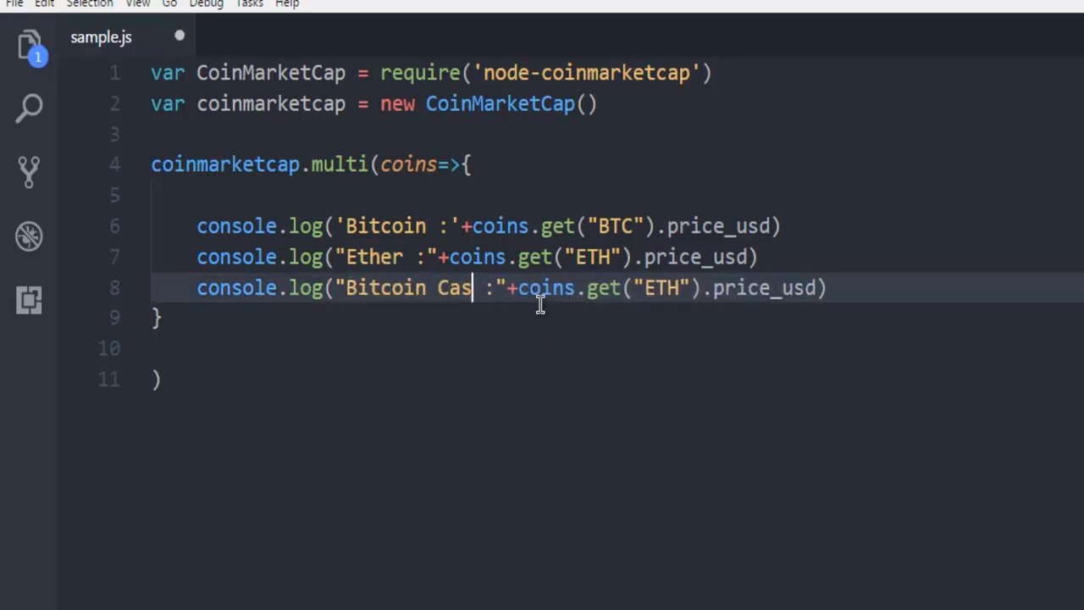
{"action": "type", "text": "h"}
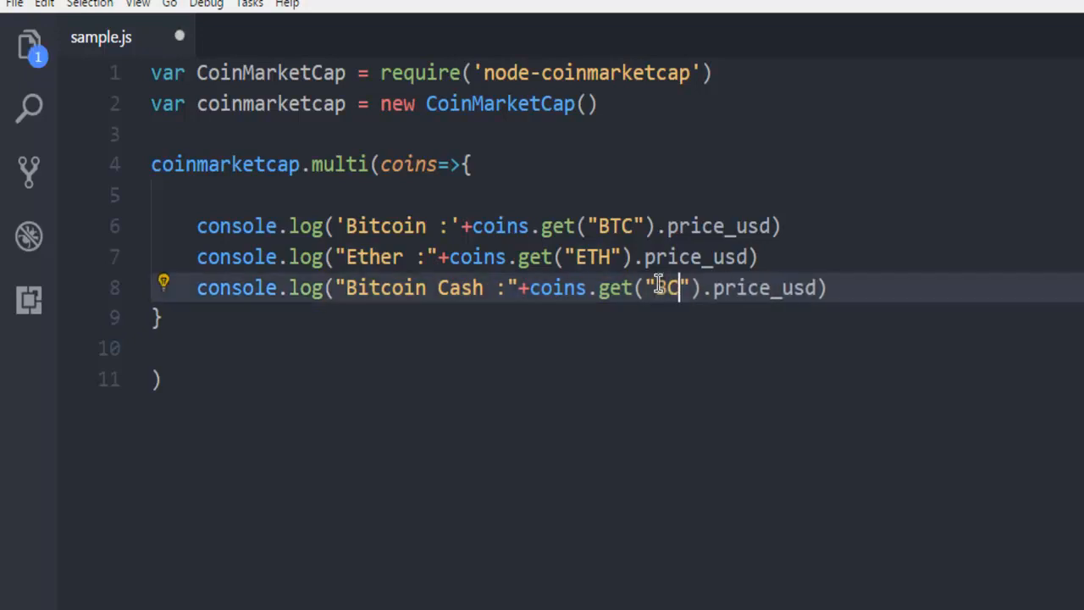
{"action": "type", "text": "H"}
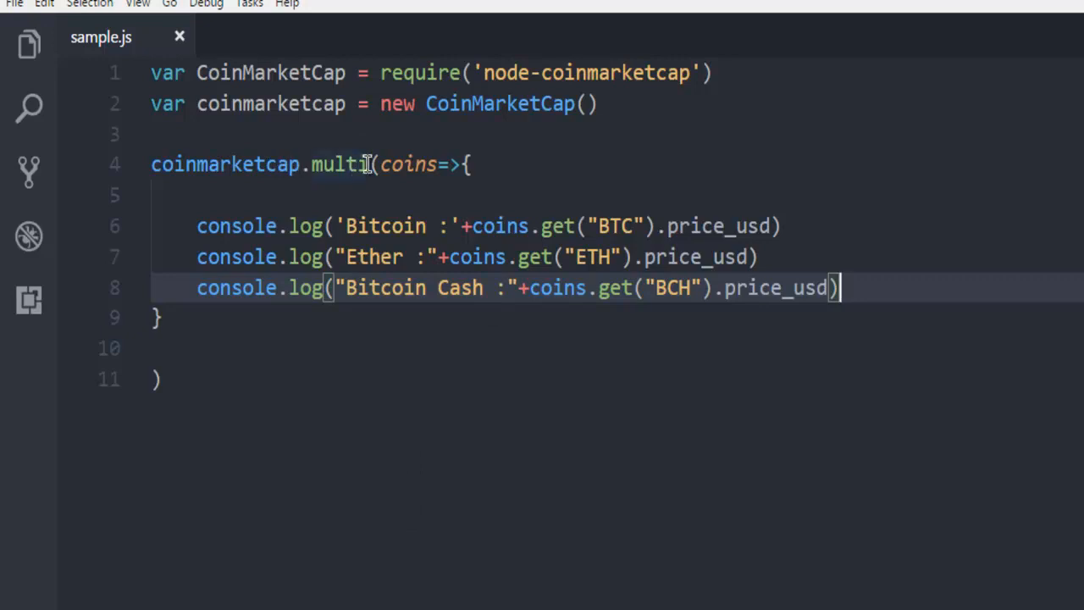
{"action": "mouse_move", "coordinate": [382, 351]}
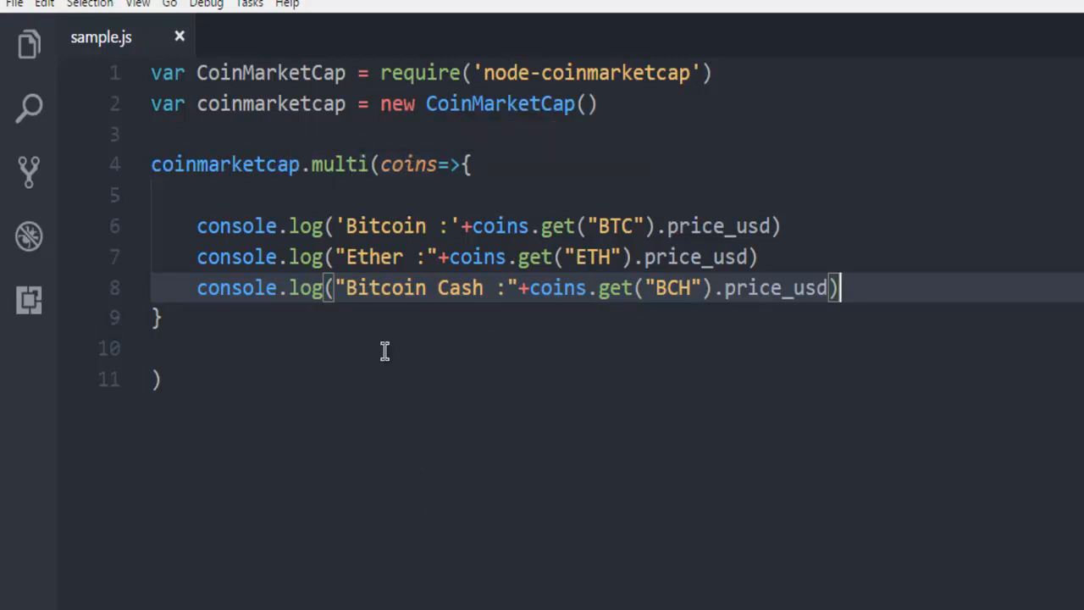
{"action": "mouse_move", "coordinate": [287, 356]}
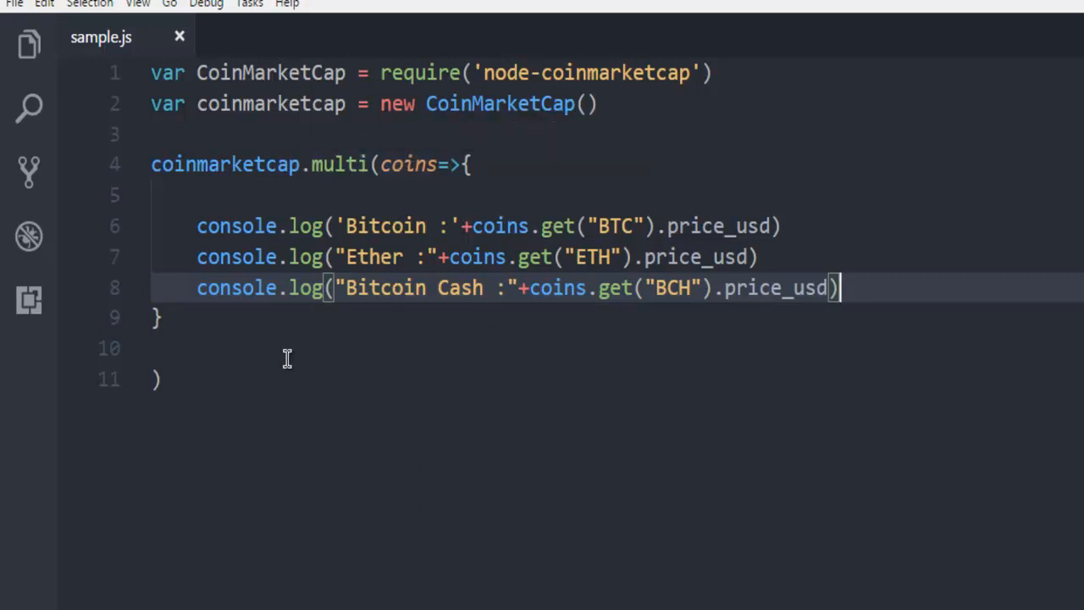
{"action": "mouse_move", "coordinate": [285, 408]}
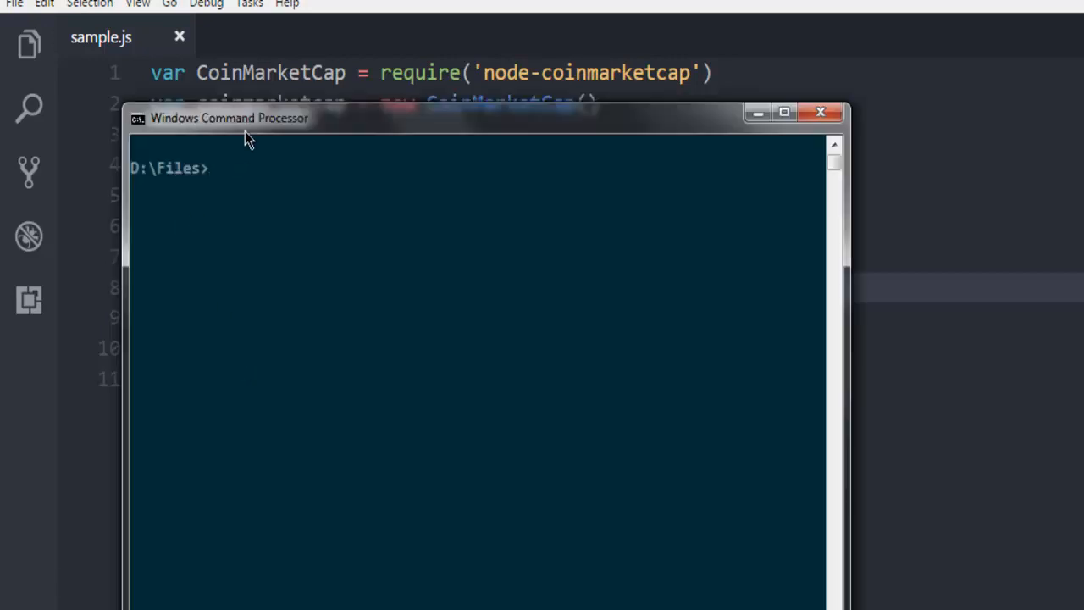
- Reposition Command Prompt and run node sample.js to print the three coin prices
{"action": "left_click_drag", "start_coordinate": [229, 119], "coordinate": [187, 98]}
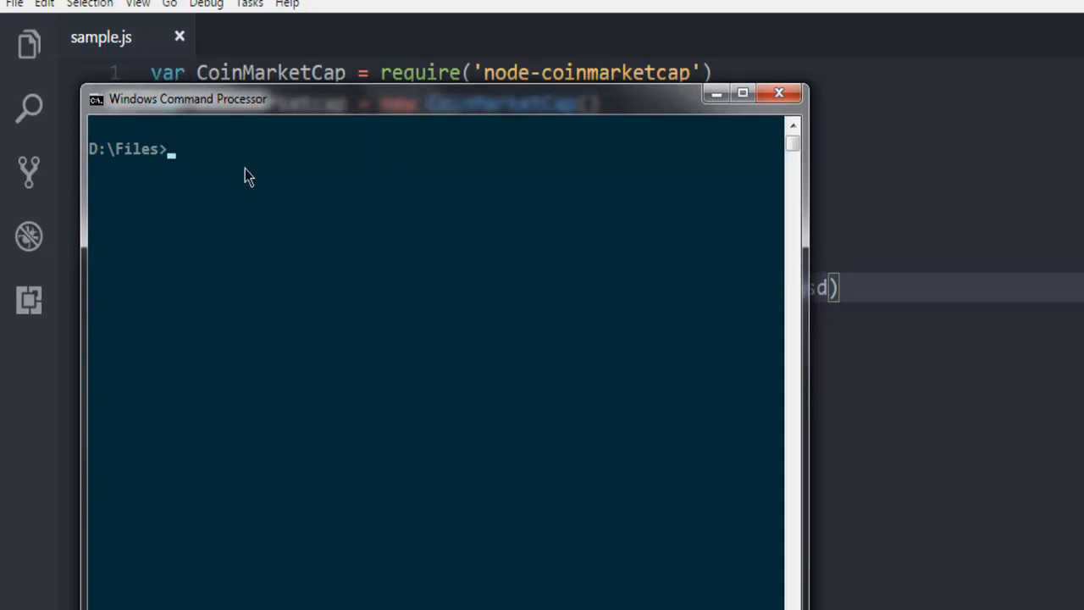
{"action": "type", "text": "node sample.js"}
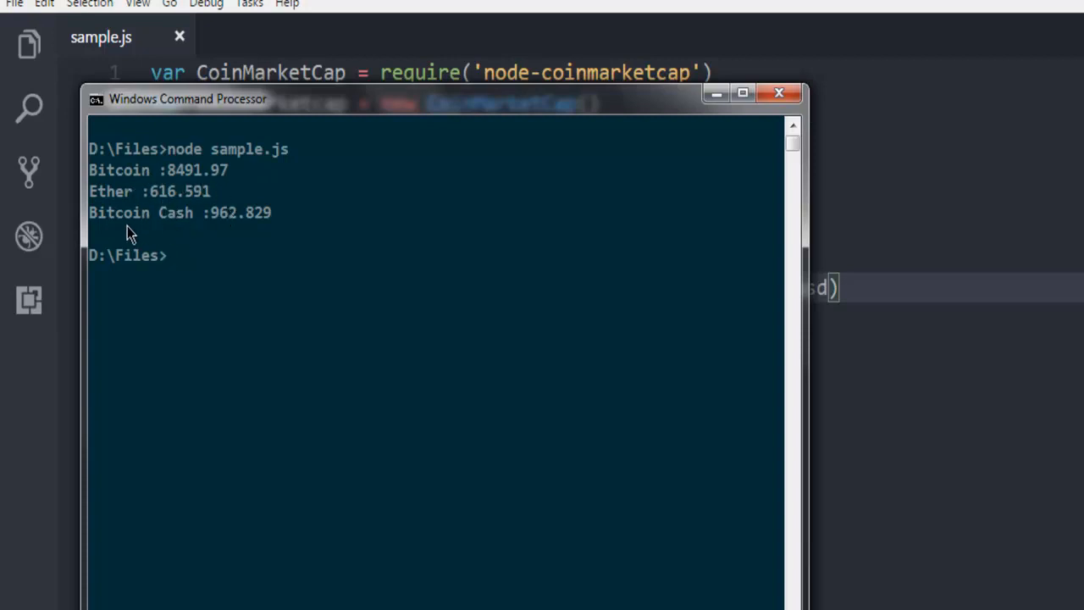
{"action": "mouse_move", "coordinate": [285, 235]}
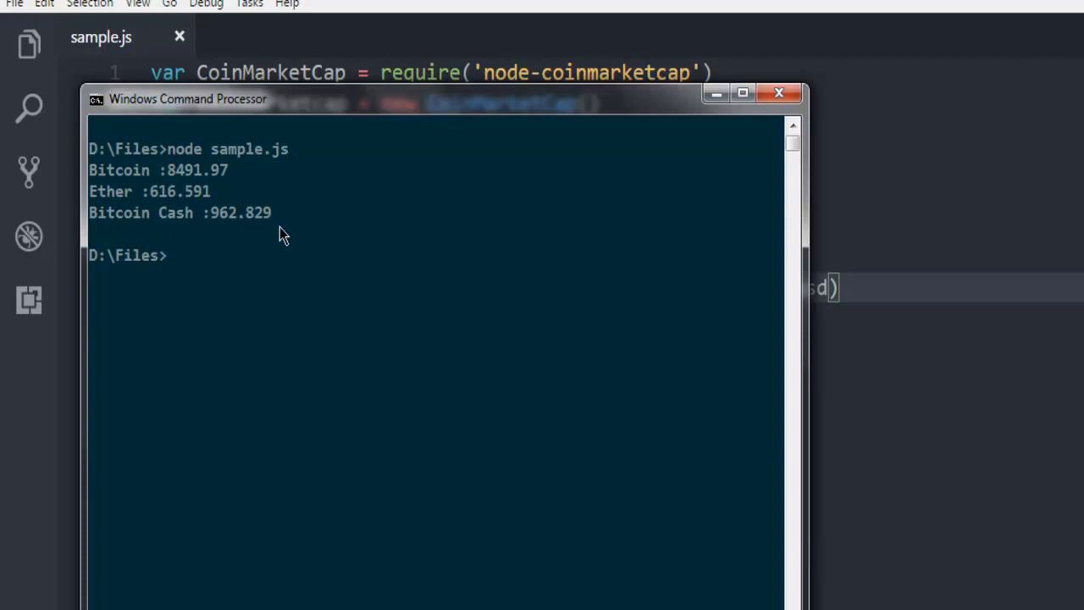